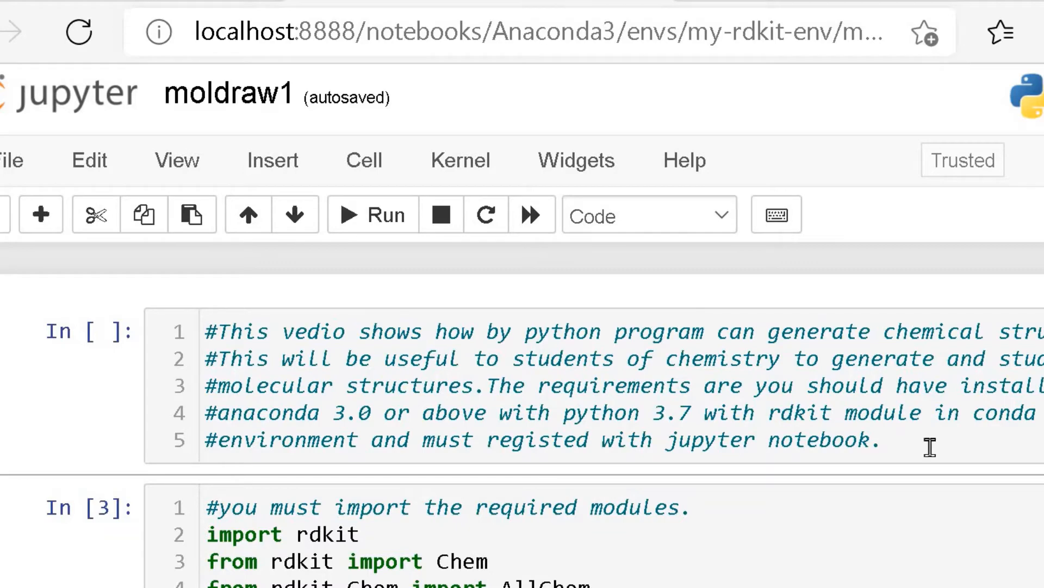
pyautogui.moveTo(930, 446)
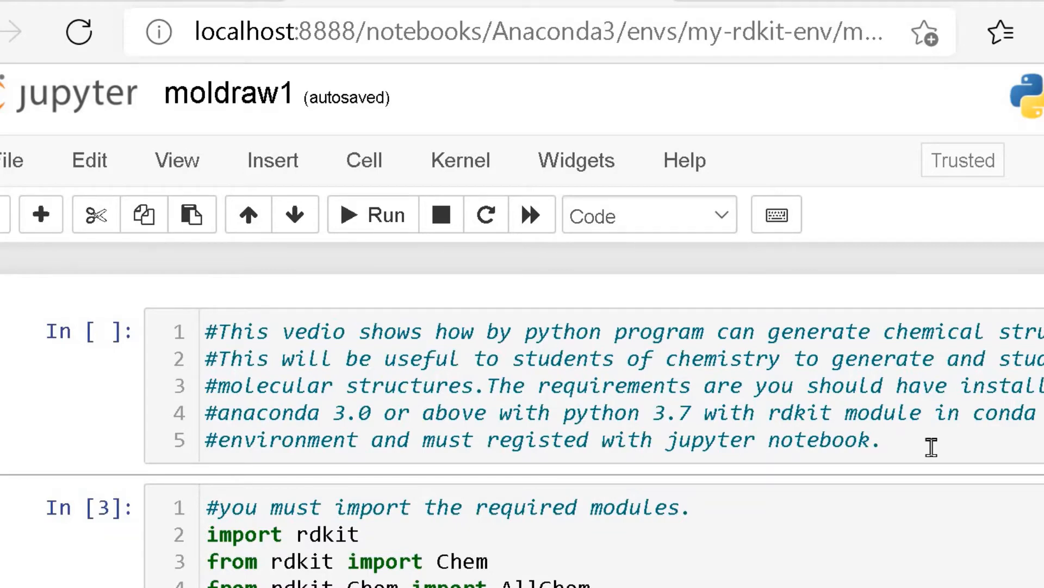
pyautogui.moveTo(736, 531)
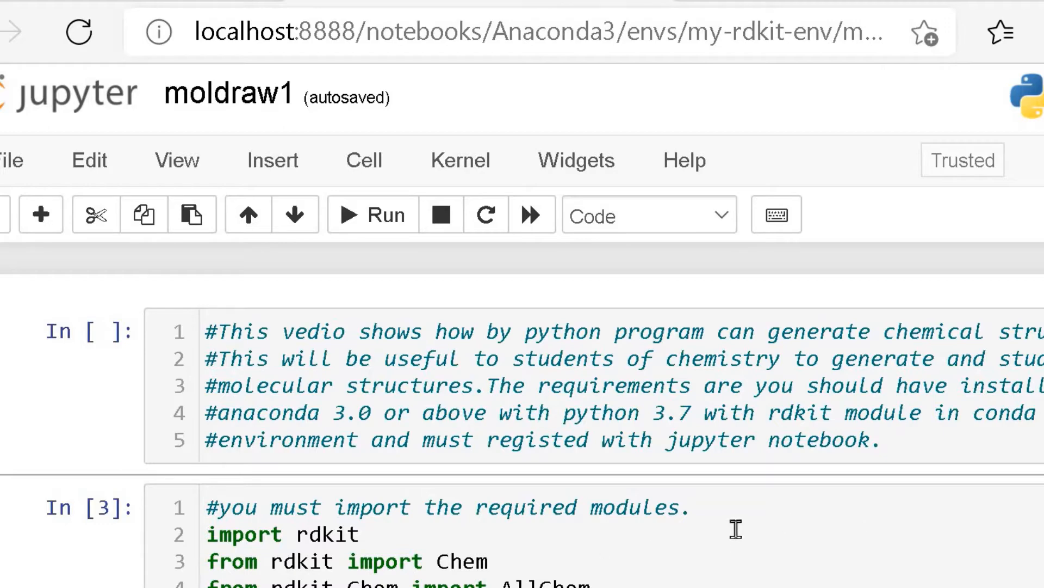
pyautogui.moveTo(767, 511)
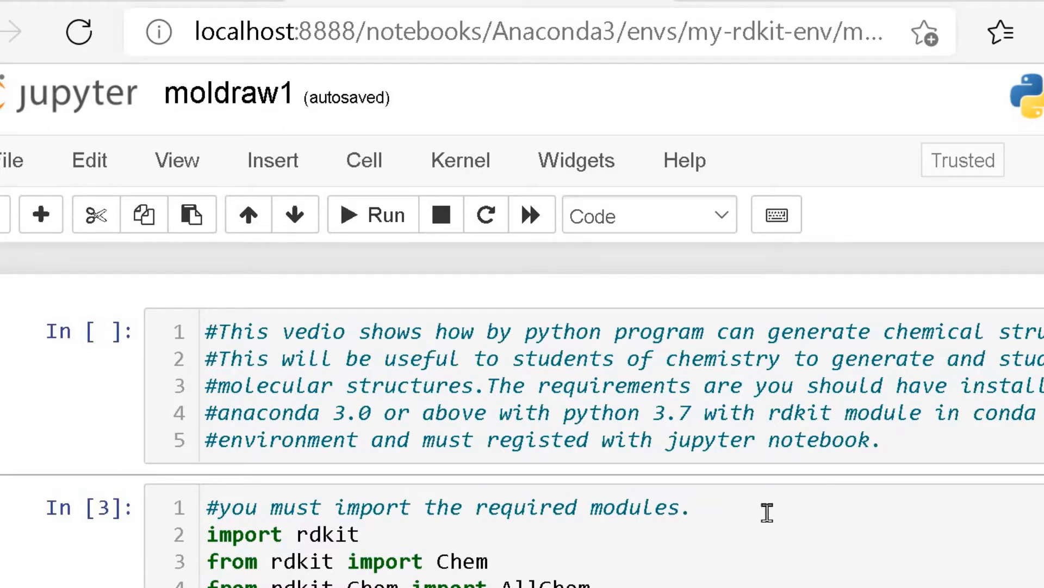
pyautogui.moveTo(747, 533)
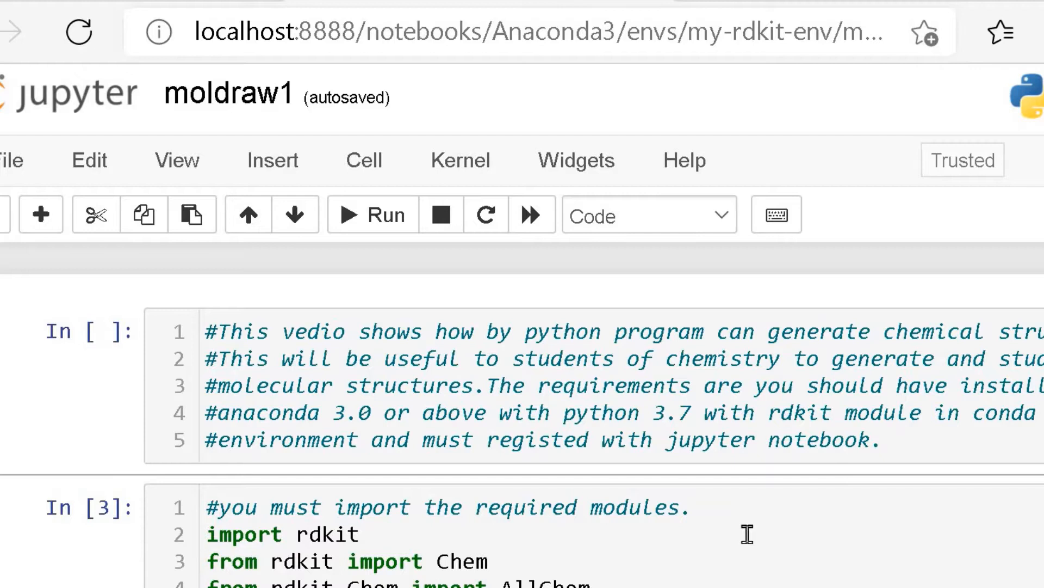
pyautogui.moveTo(776, 522)
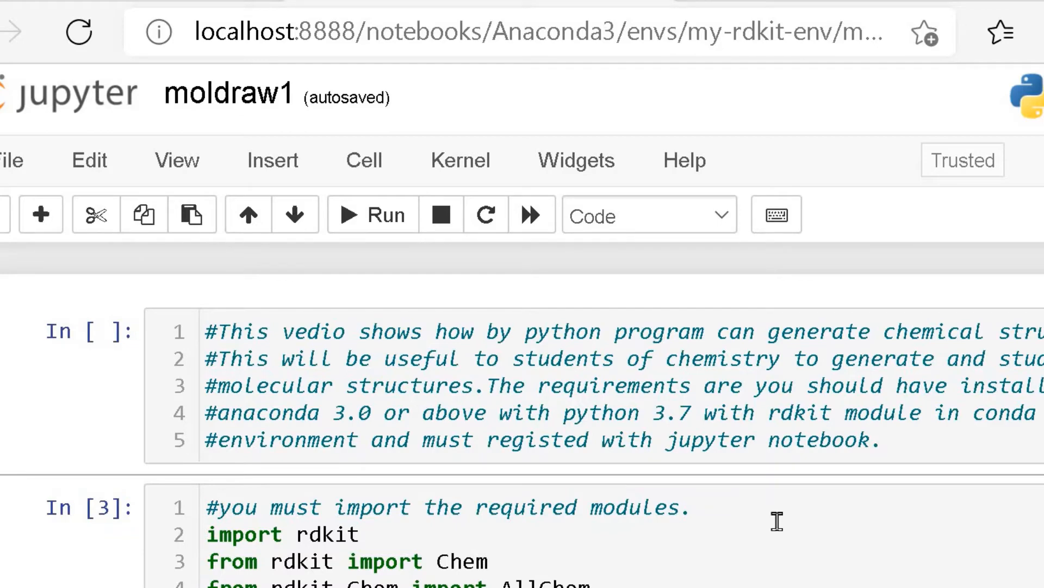
pyautogui.moveTo(808, 555)
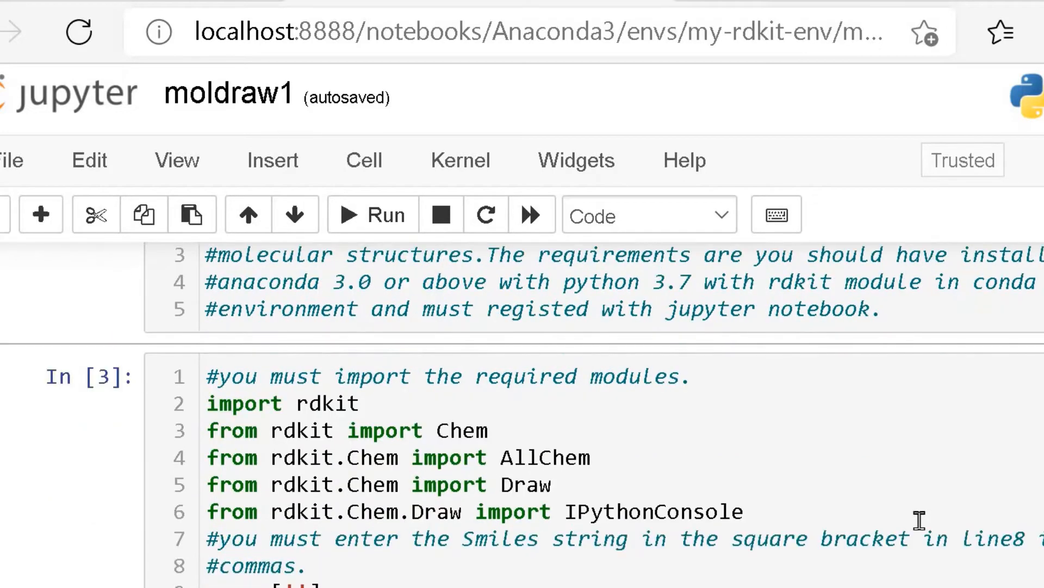
# Step: Enter the ring SMILES C1CCCCC1 into the ss list quotes and the MolFromSmiles quotes
pyautogui.scroll(-3)
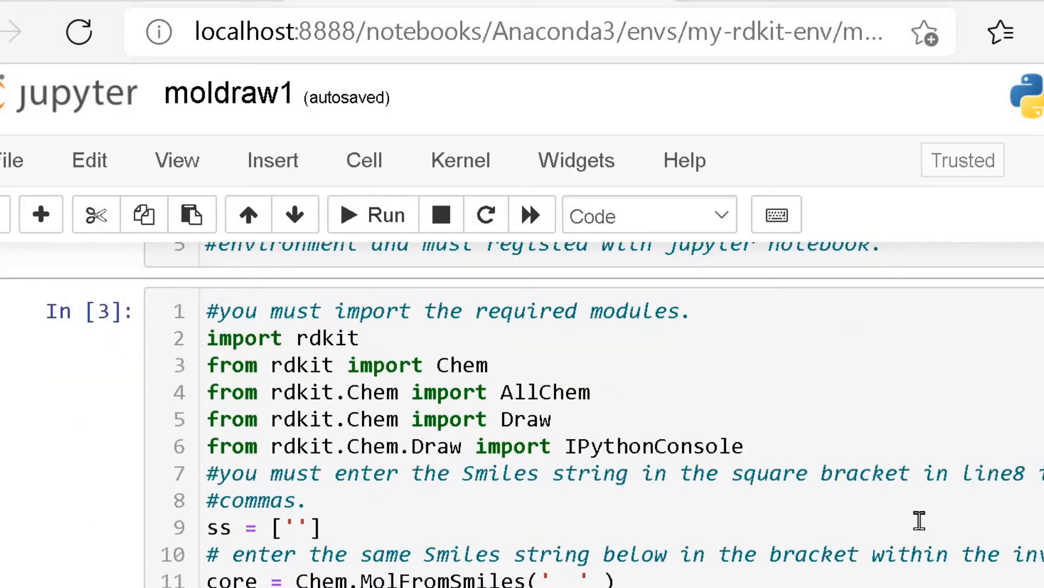
pyautogui.moveTo(1011, 394)
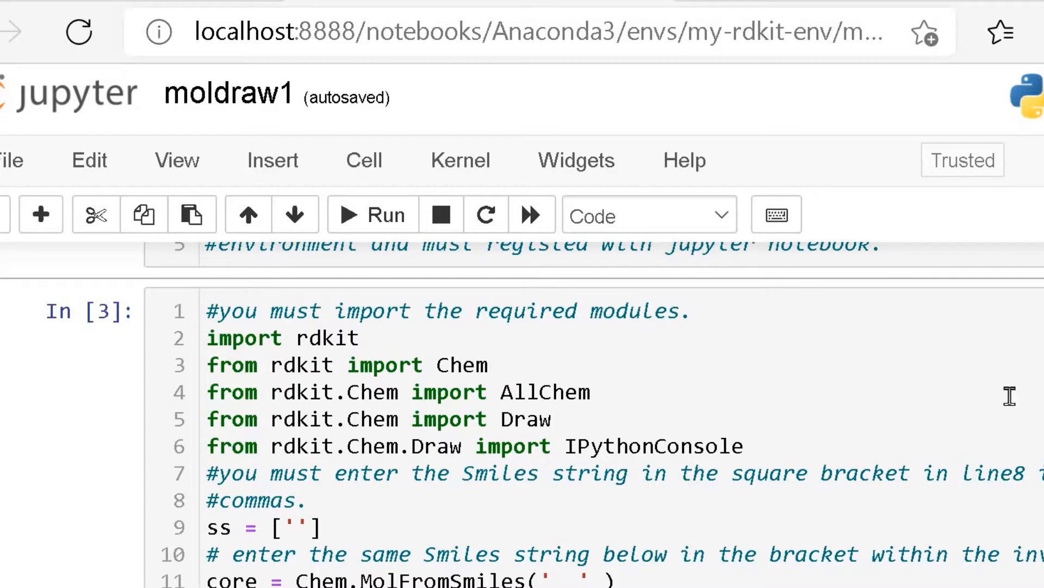
pyautogui.moveTo(794, 414)
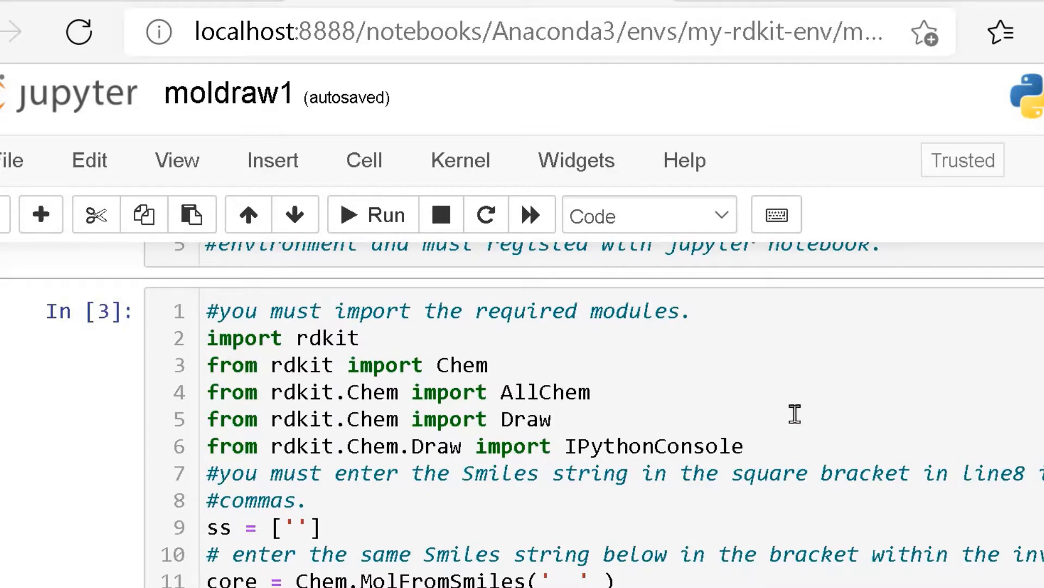
pyautogui.moveTo(474, 442)
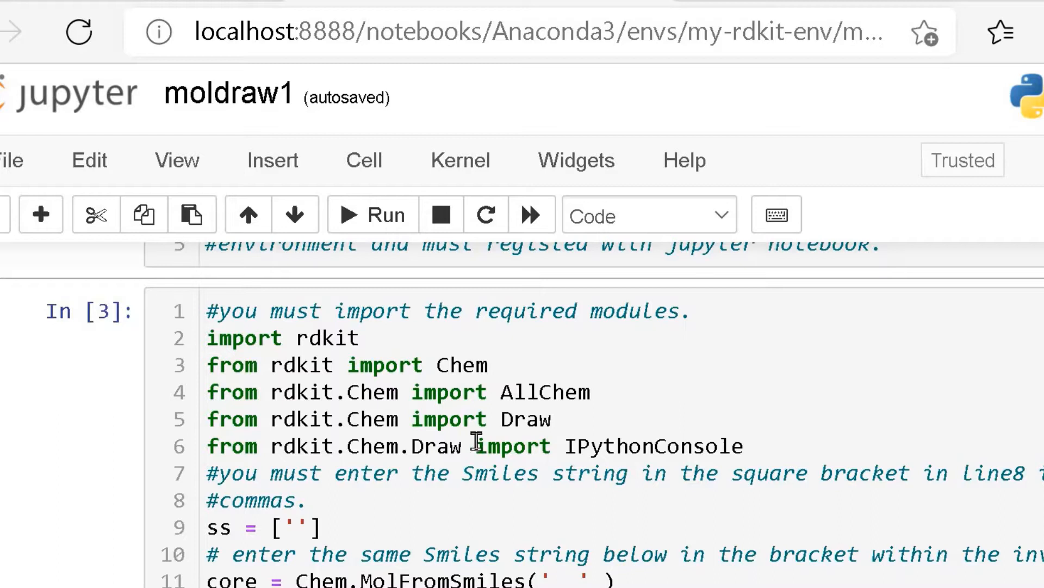
pyautogui.moveTo(414, 467)
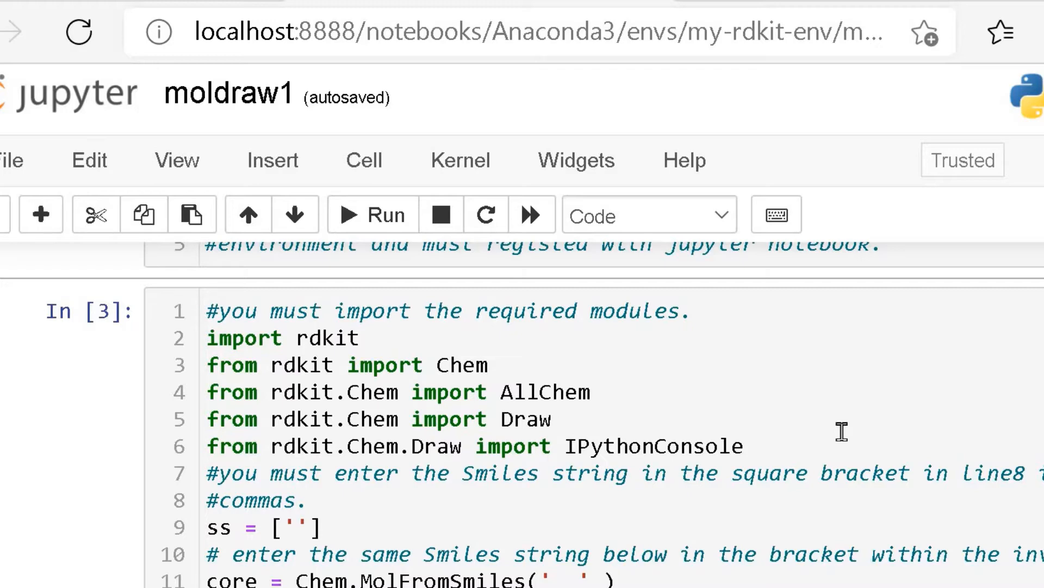
pyautogui.scroll(-3)
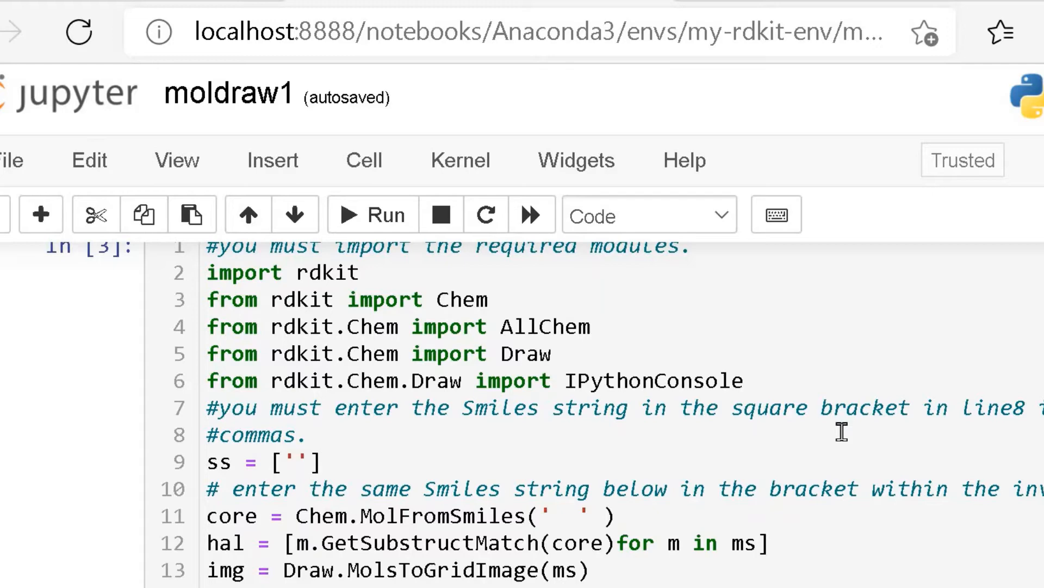
pyautogui.moveTo(849, 431)
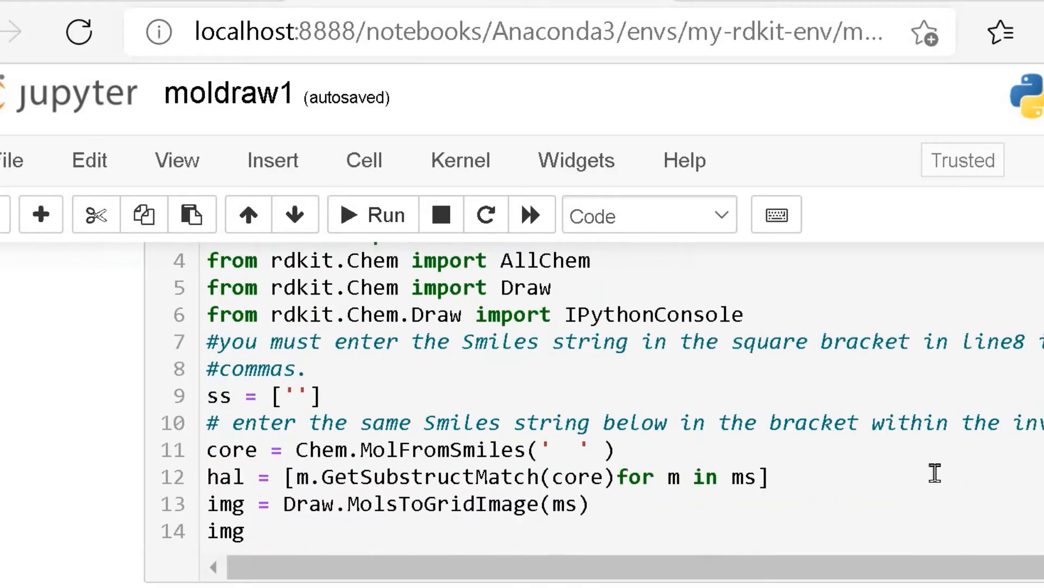
pyautogui.moveTo(938, 487)
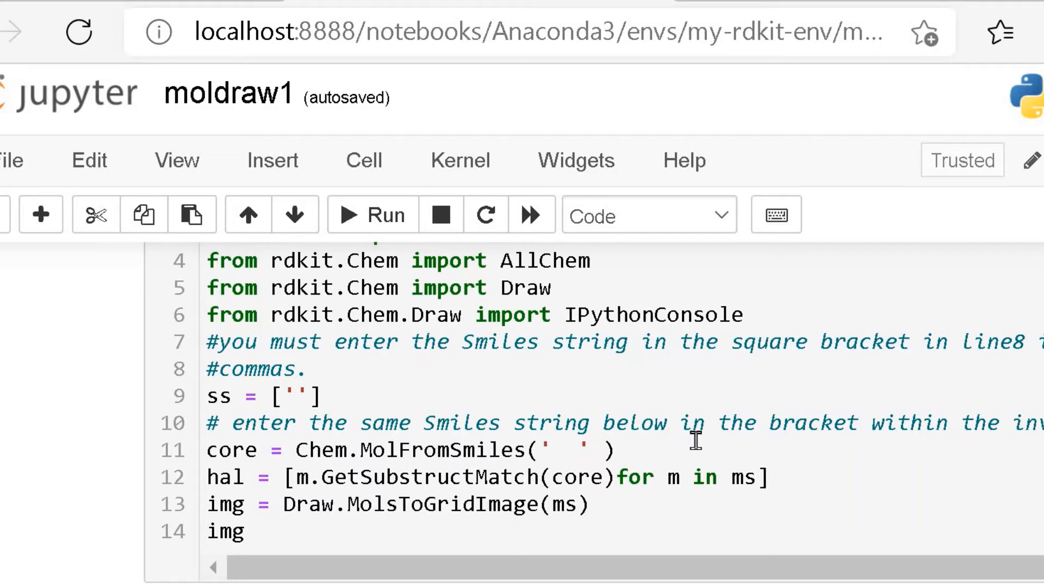
pyautogui.click(298, 395)
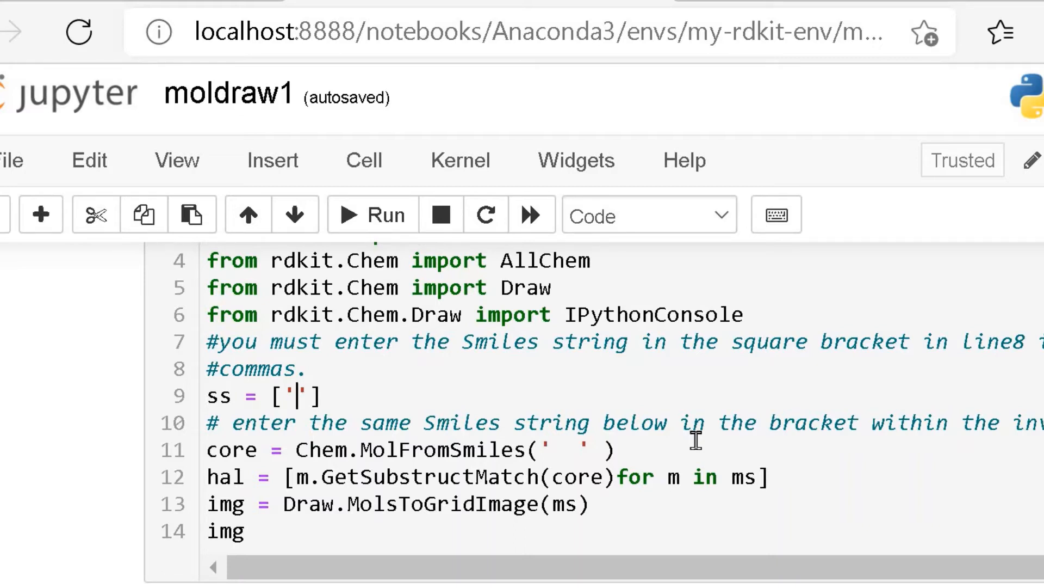
pyautogui.write('C1')
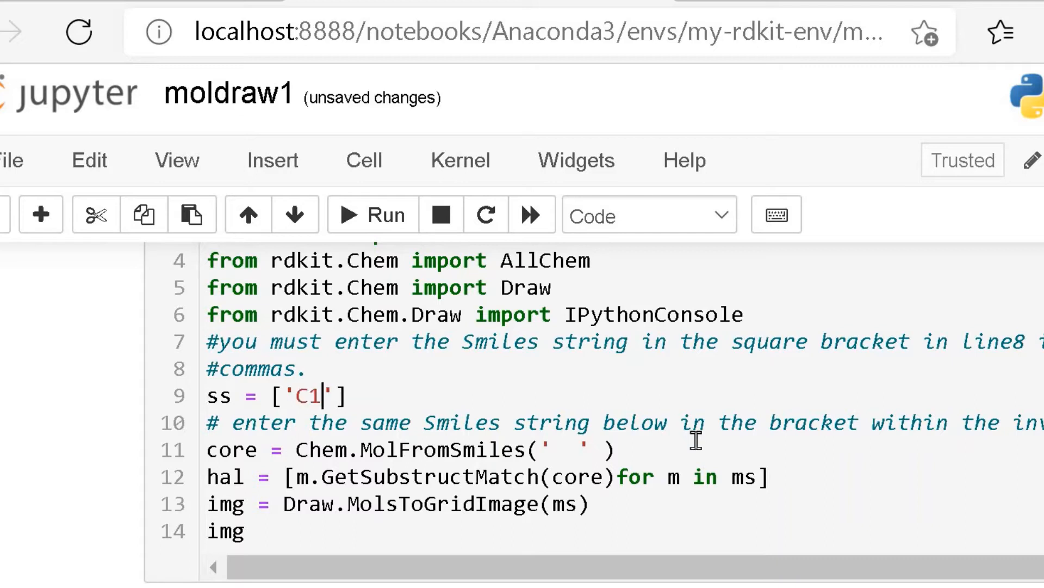
pyautogui.write('CCC')
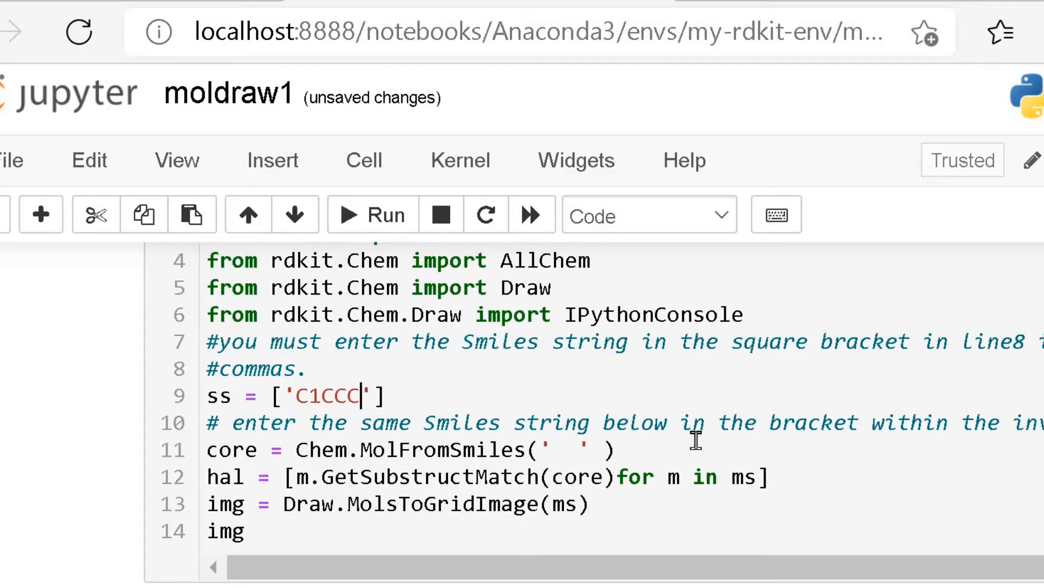
pyautogui.write('CCC1')
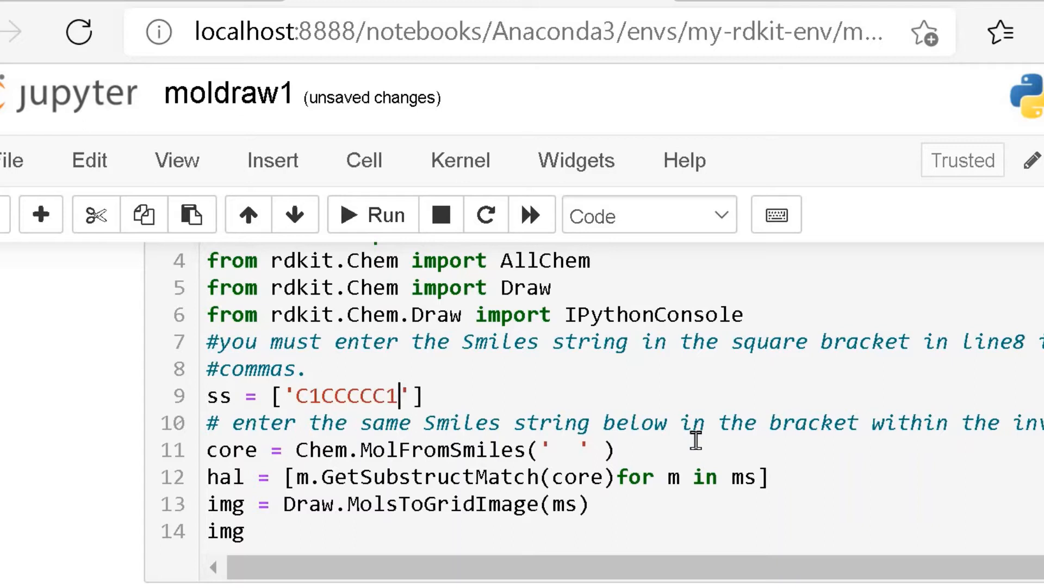
pyautogui.moveTo(300, 519)
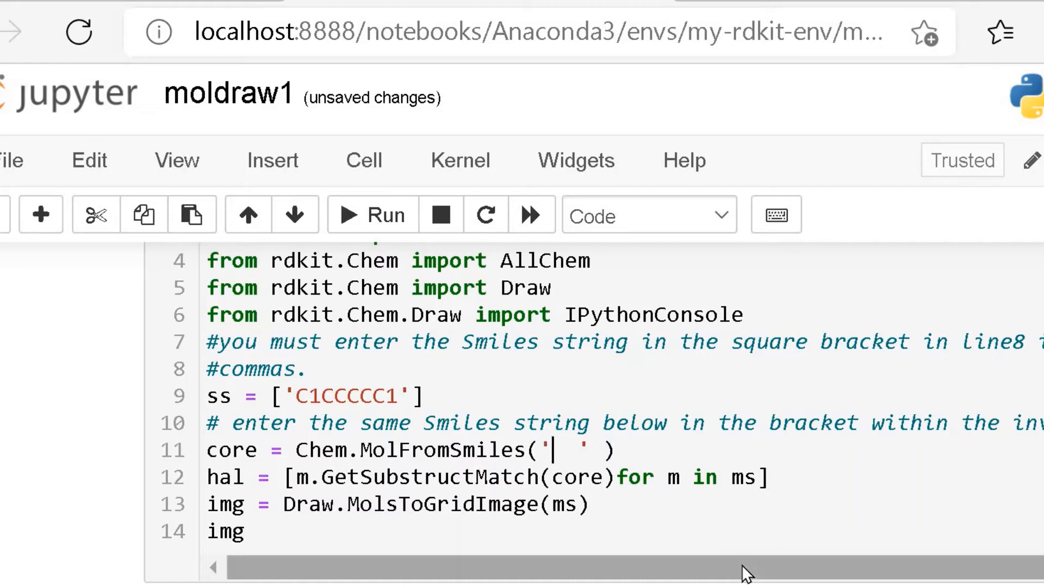
pyautogui.moveTo(818, 511)
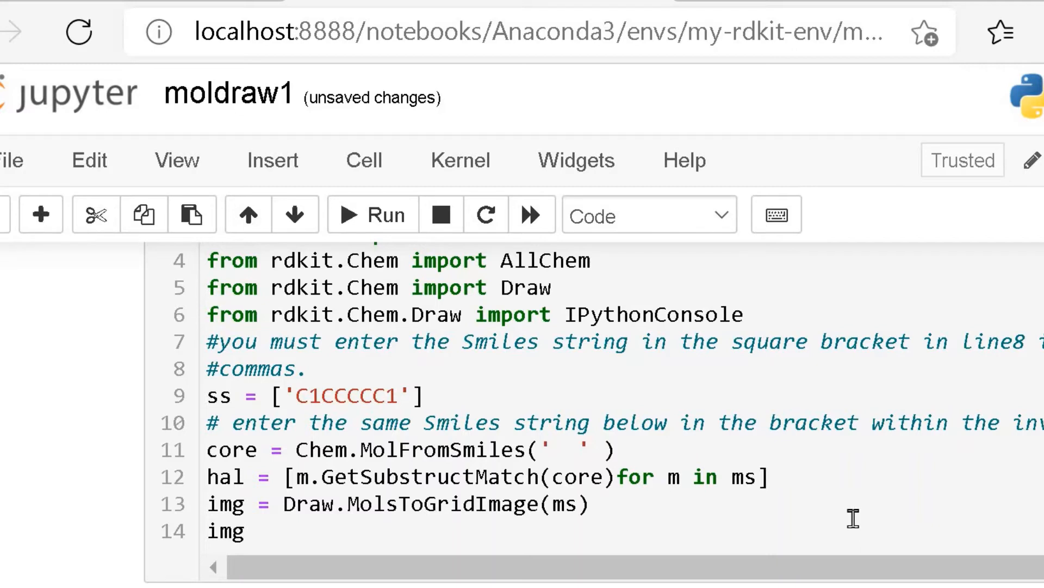
pyautogui.write('C1CCC')
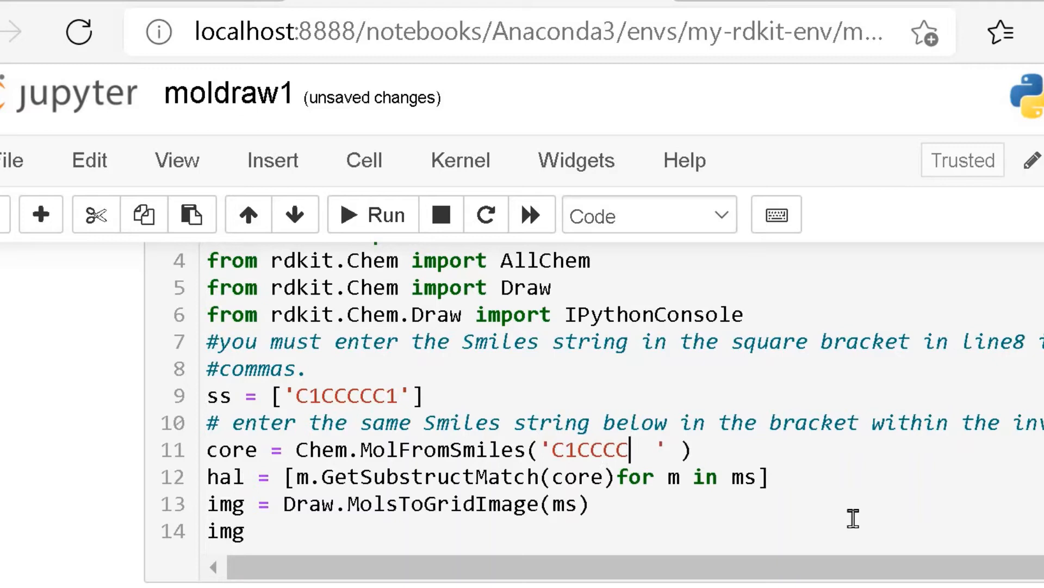
pyautogui.write('C1')
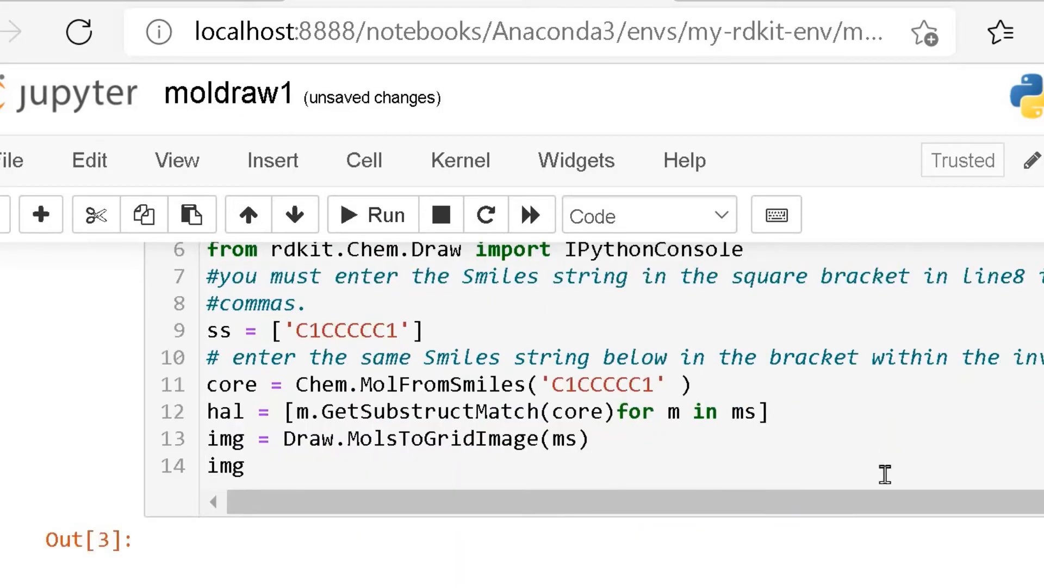
pyautogui.moveTo(894, 448)
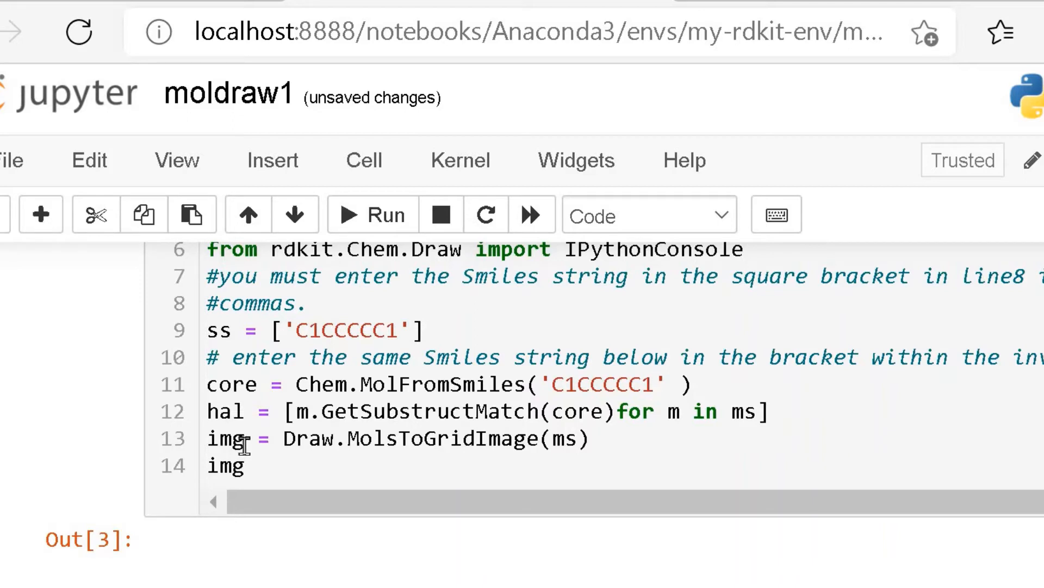
# Step: Re-run the RDKit drawing cell to clear its old output, then place the cursor after the final img line
pyautogui.click(658, 384)
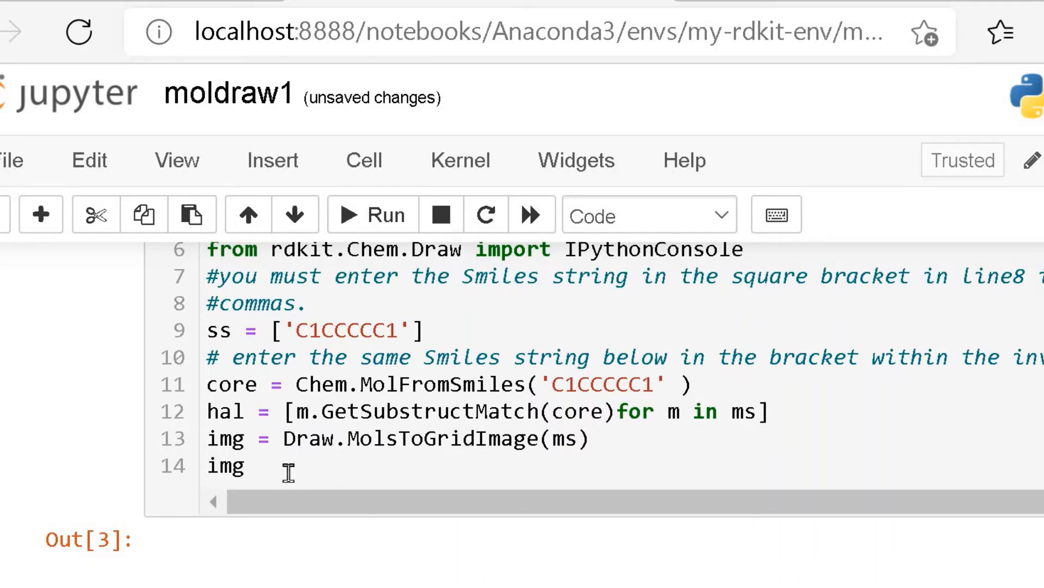
pyautogui.scroll(-3)
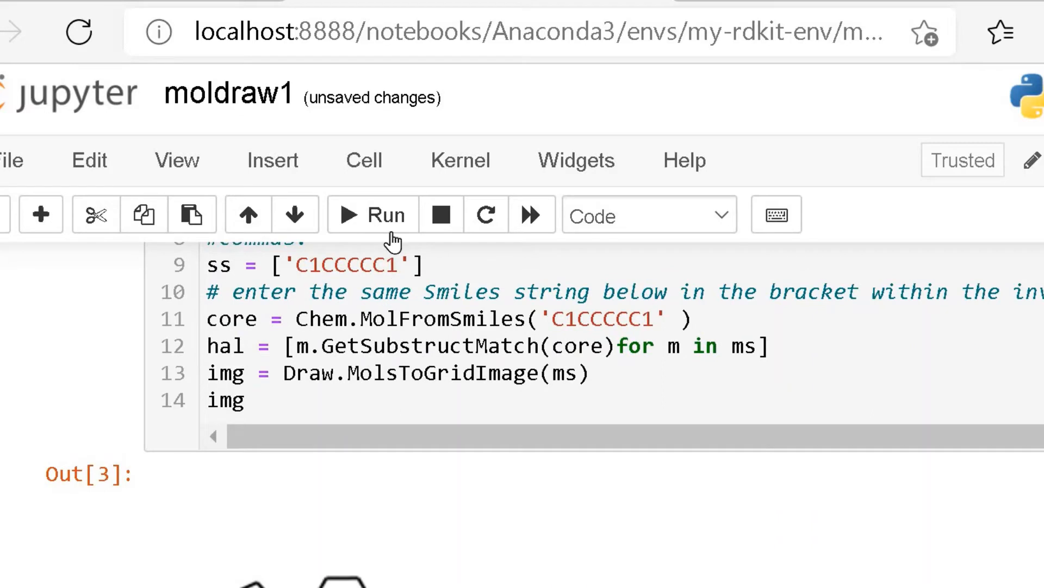
pyautogui.moveTo(380, 239)
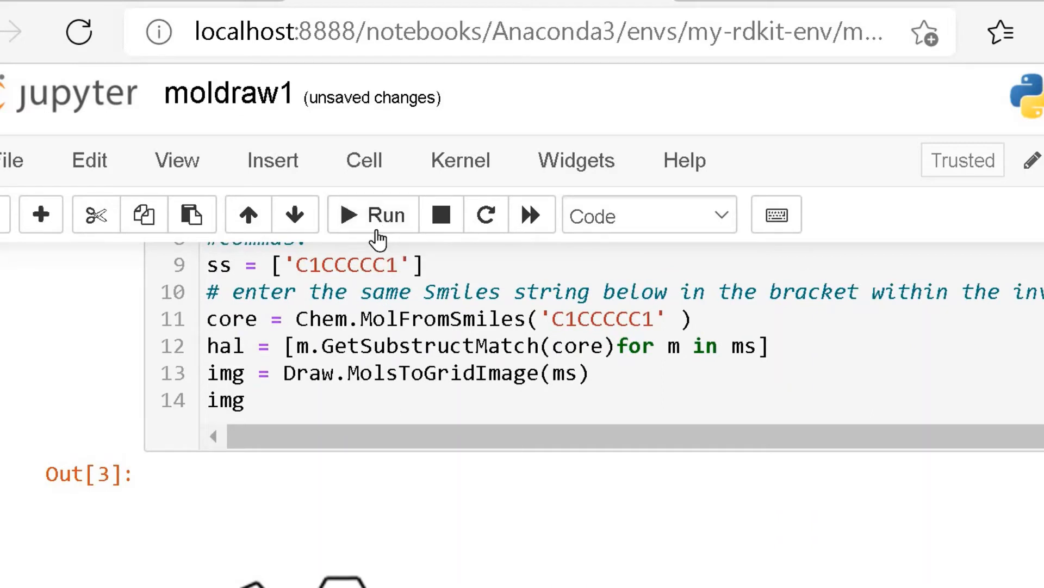
pyautogui.click(372, 214)
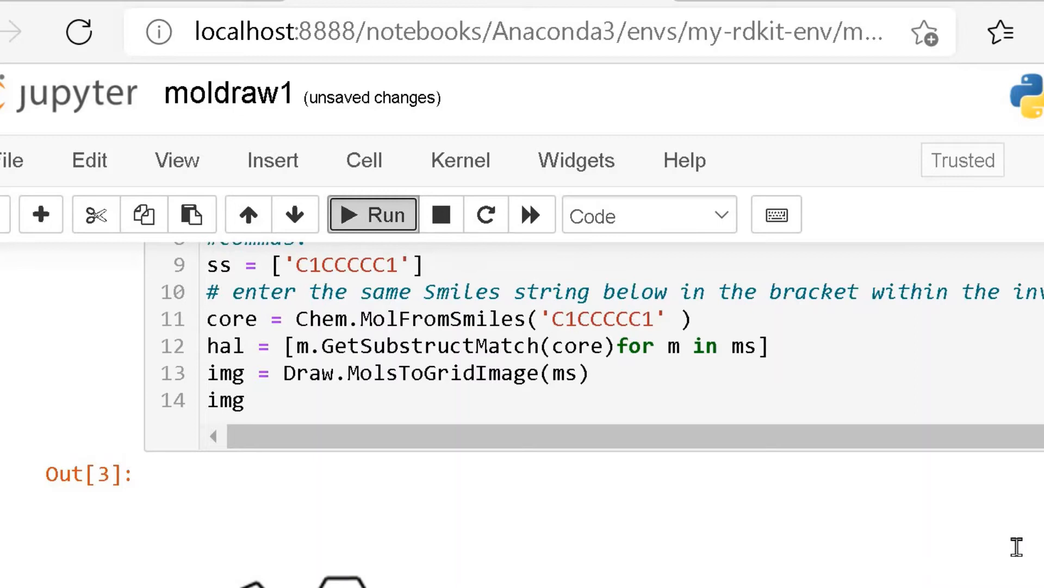
pyautogui.click(372, 214)
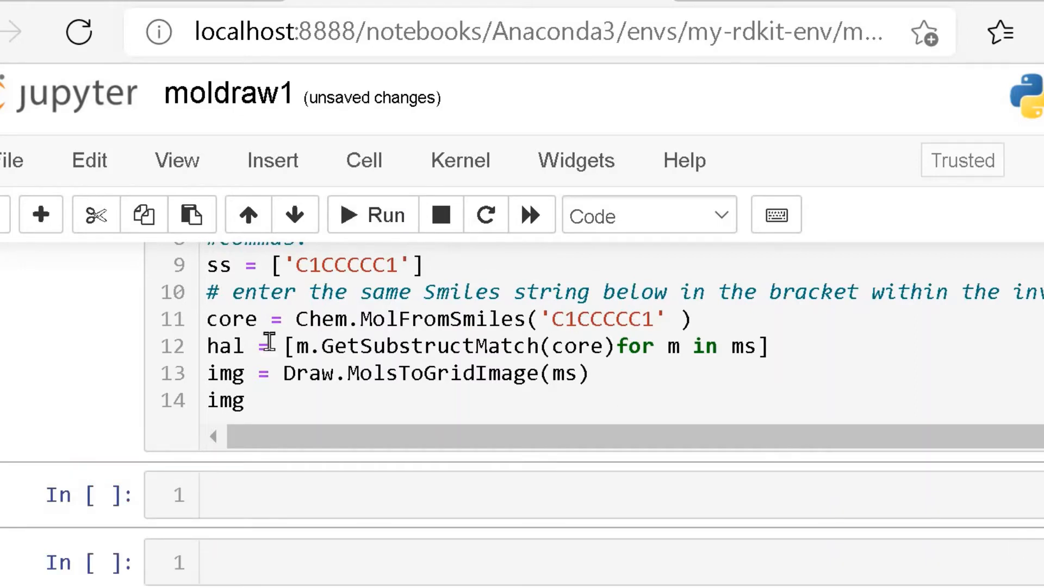
pyautogui.moveTo(282, 415)
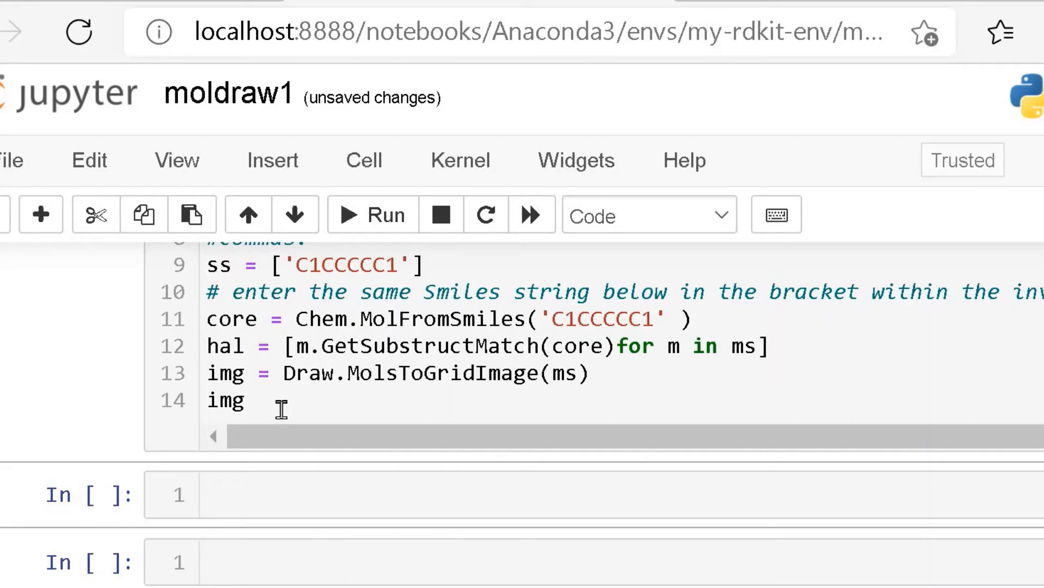
pyautogui.click(254, 399)
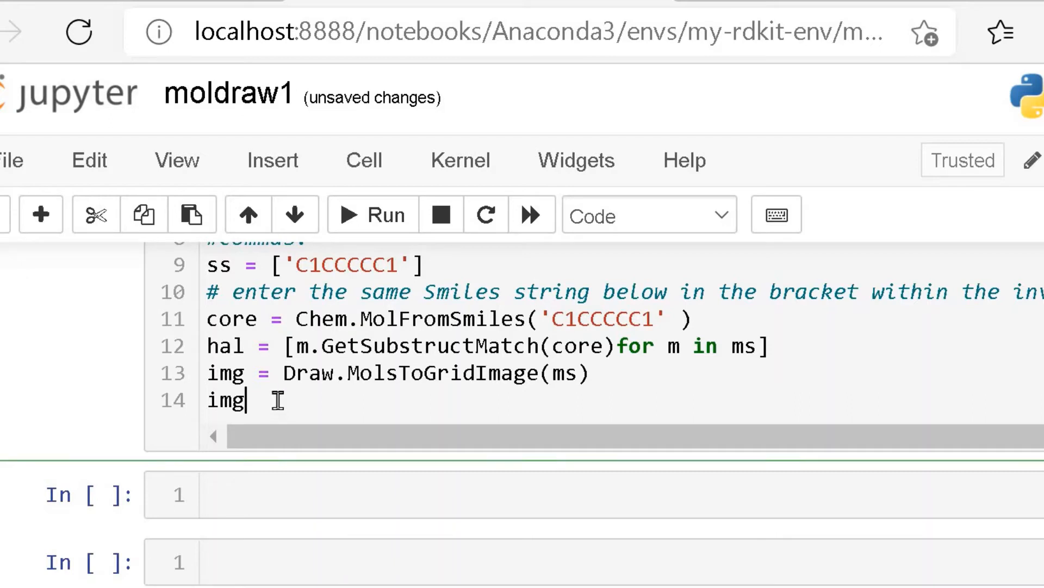
pyautogui.moveTo(666, 494)
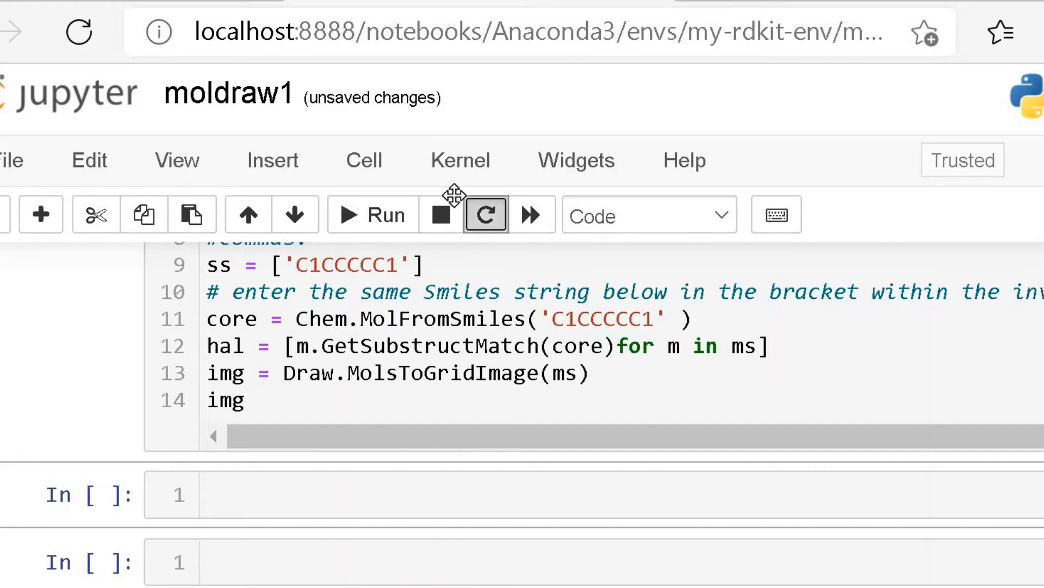
pyautogui.click(485, 214)
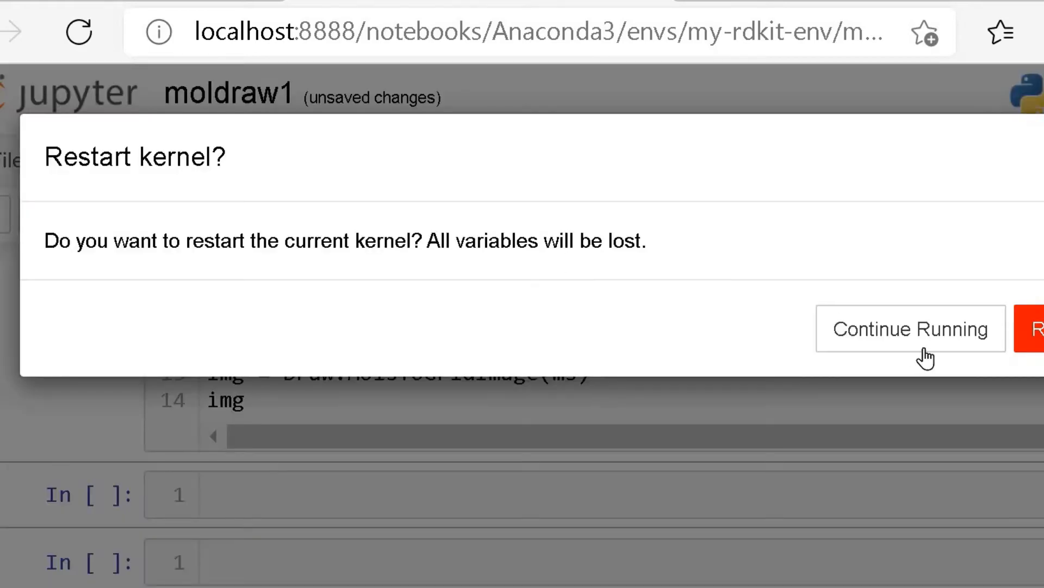
pyautogui.click(1036, 328)
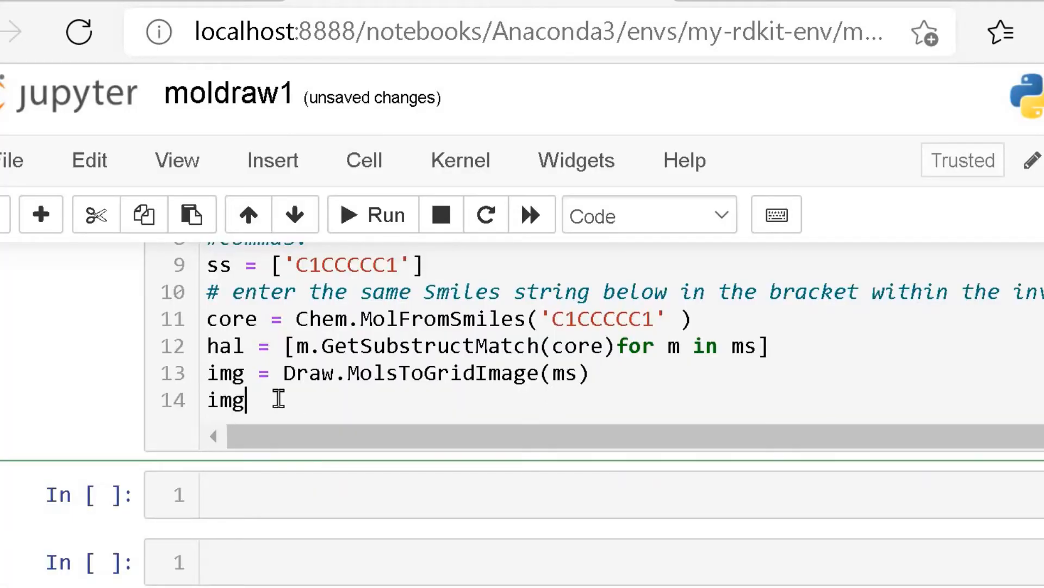
pyautogui.moveTo(387, 214)
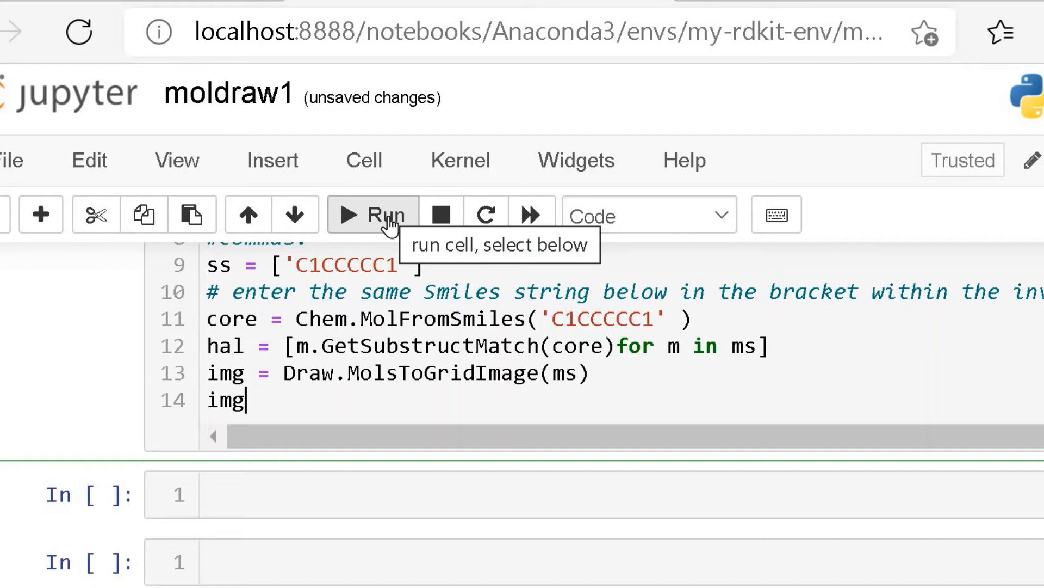
pyautogui.click(373, 215)
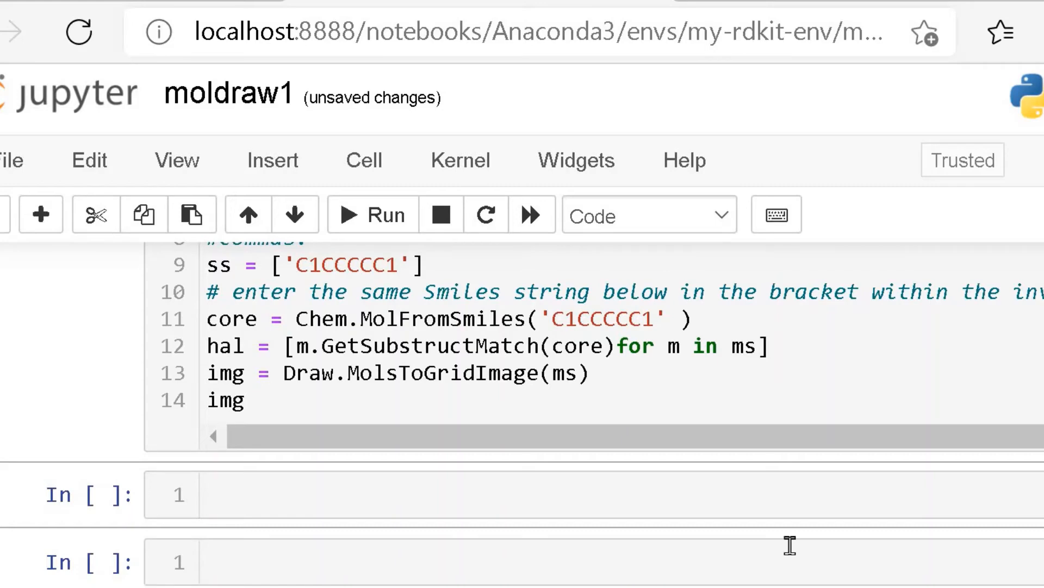
# Step: Scroll the notebook to bring the cell's import lines and ss SMILES list back into view
pyautogui.scroll(-3)
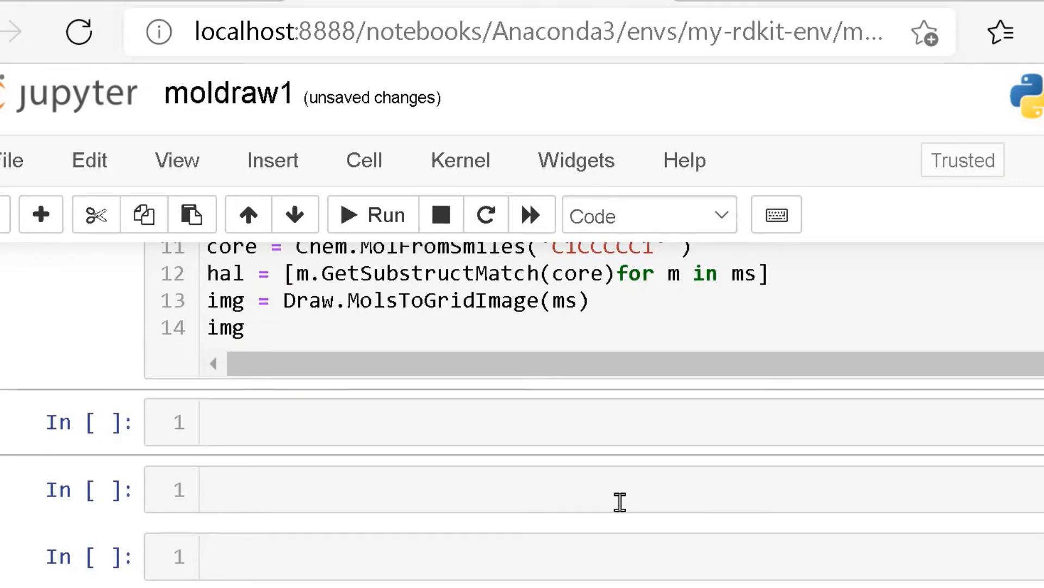
pyautogui.moveTo(611, 486)
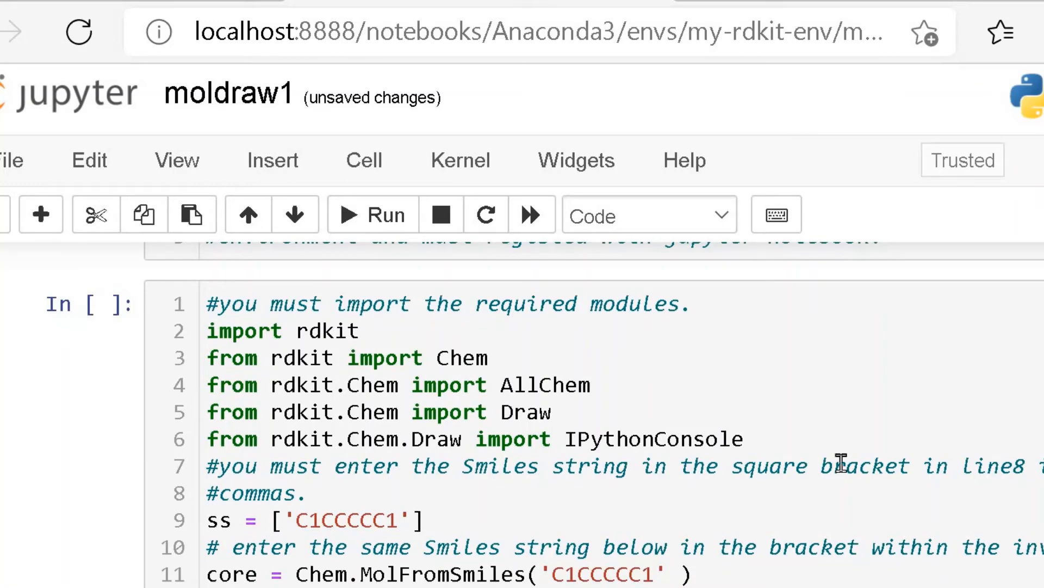
pyautogui.moveTo(775, 443)
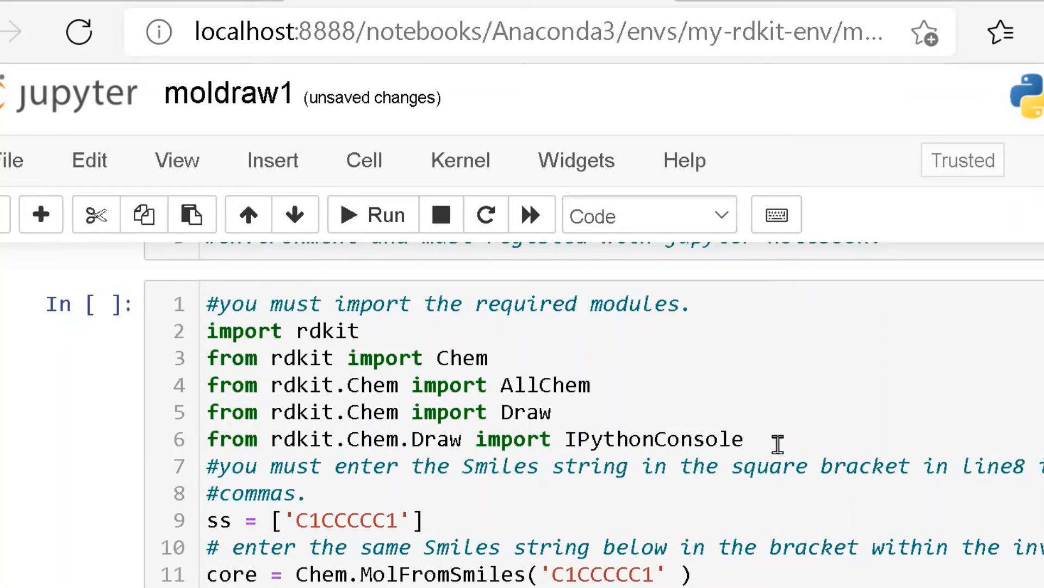
pyautogui.scroll(-3)
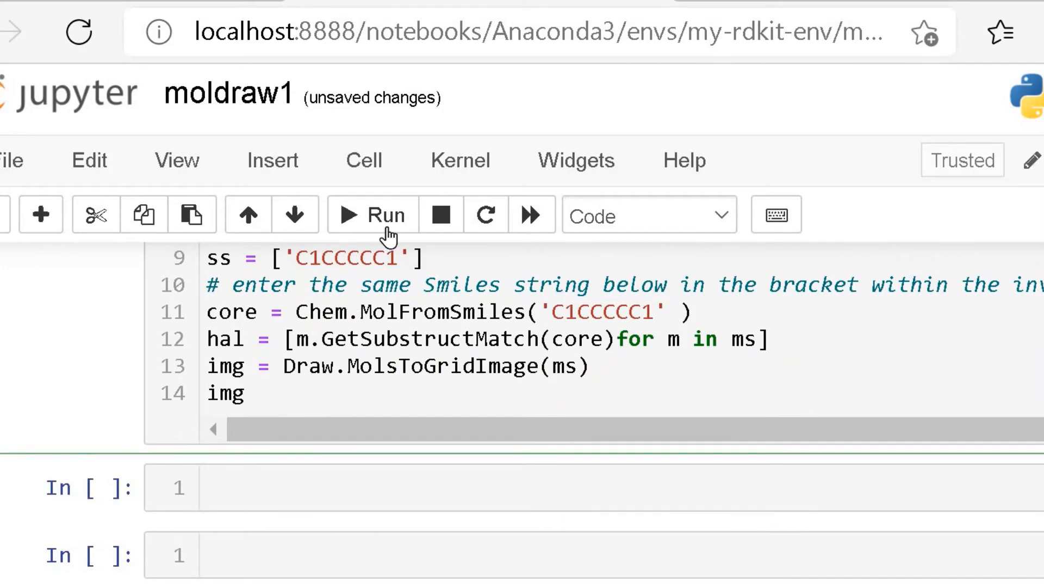
# Step: Run the RDKit drawing cell, which raises a NameError traceback, and return to the ss list line
pyautogui.click(372, 215)
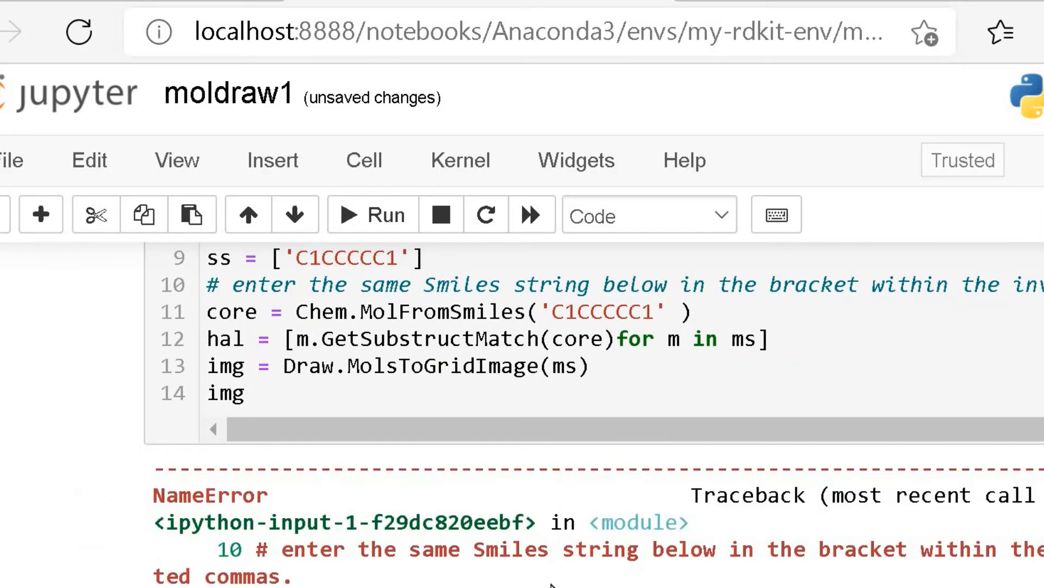
pyautogui.scroll(-3)
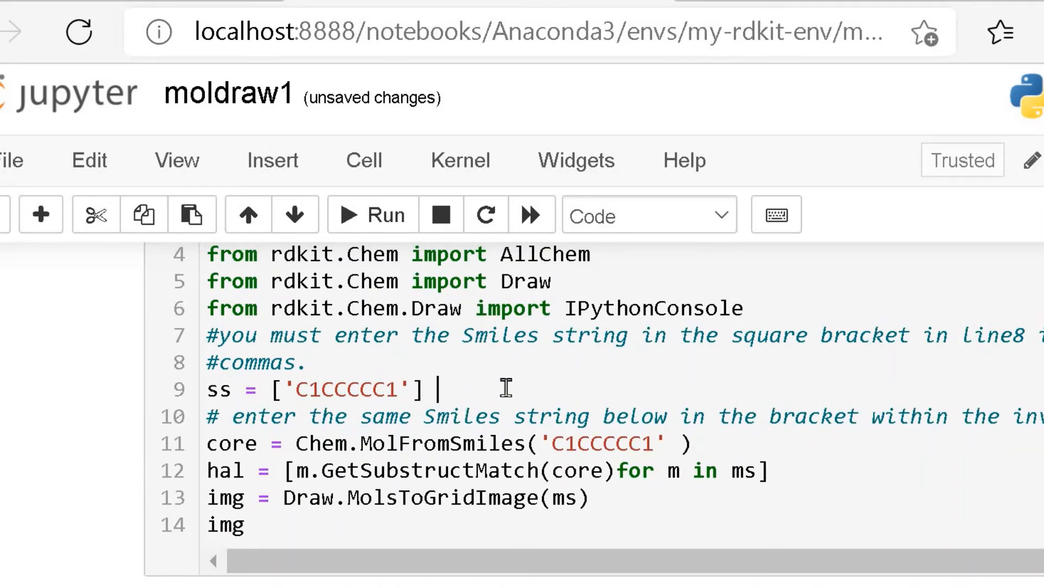
# Step: Begin new line 10 as ms built with Chem.MolFromSmiles, correcting the mistyped MolFromString
pyautogui.press('Enter')
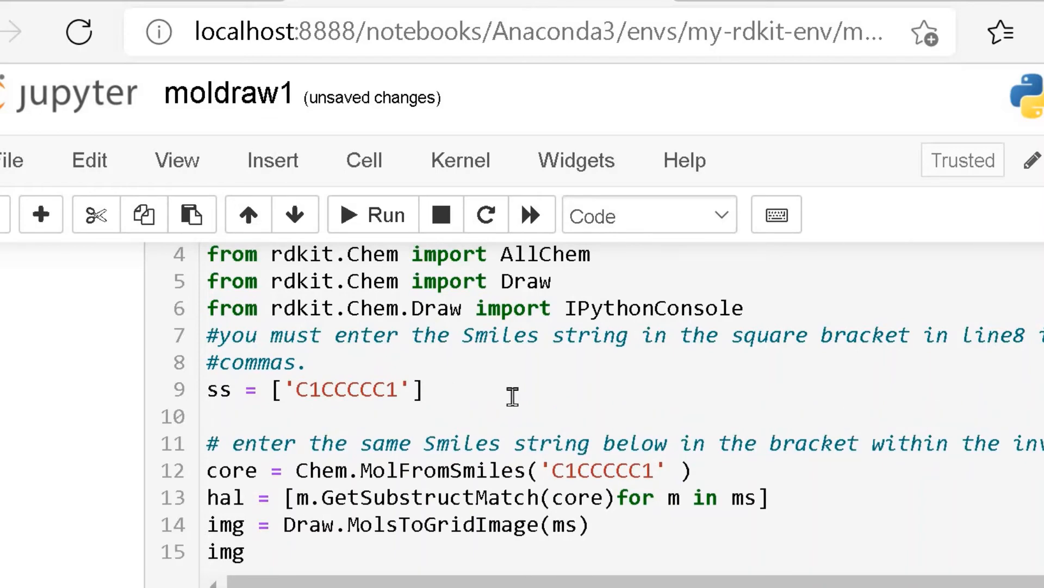
pyautogui.write('m')
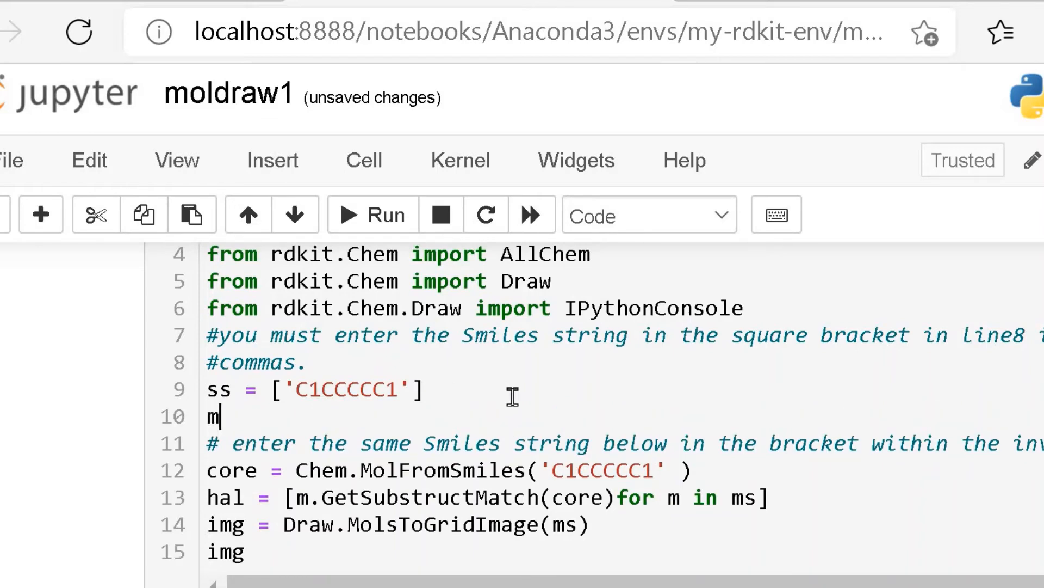
pyautogui.write('s =')
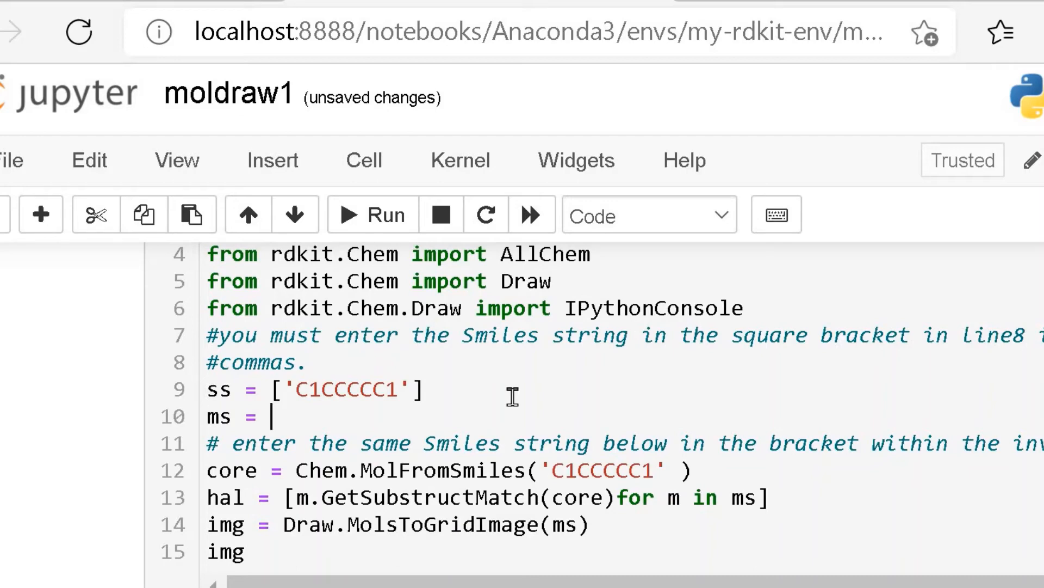
pyautogui.write('C')
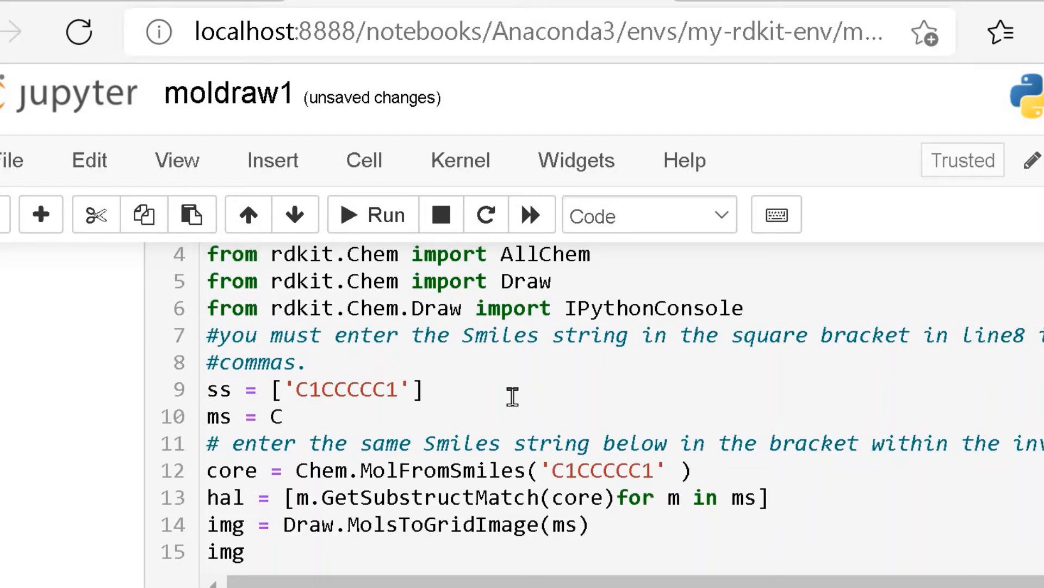
pyautogui.write('he')
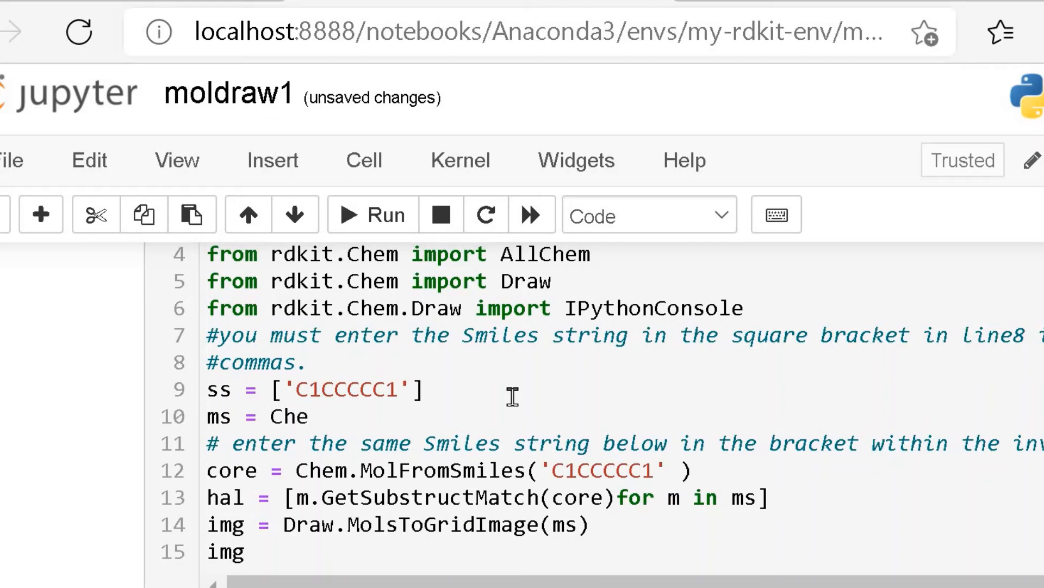
pyautogui.write('m.')
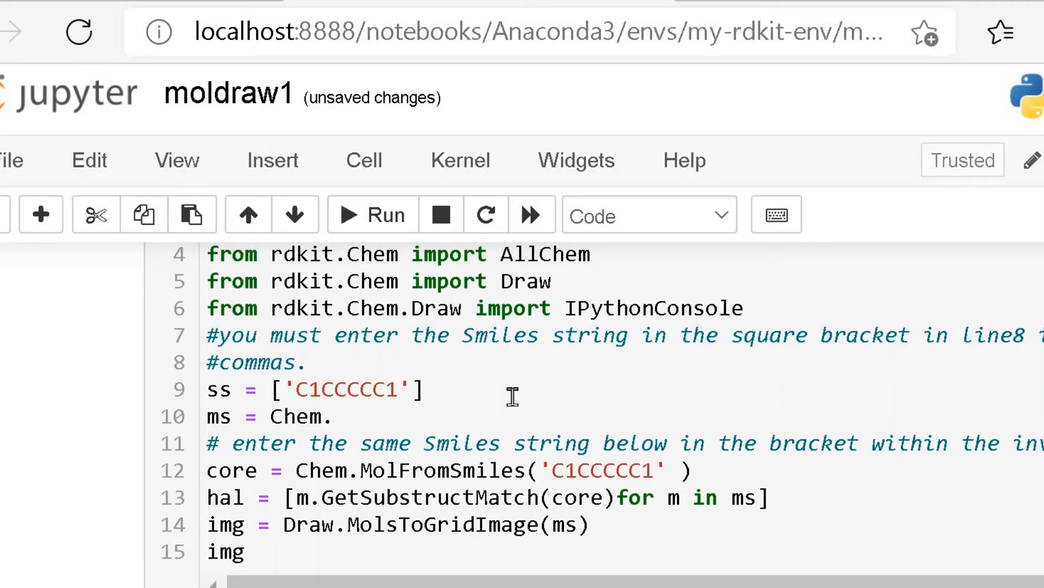
pyautogui.write('Mol')
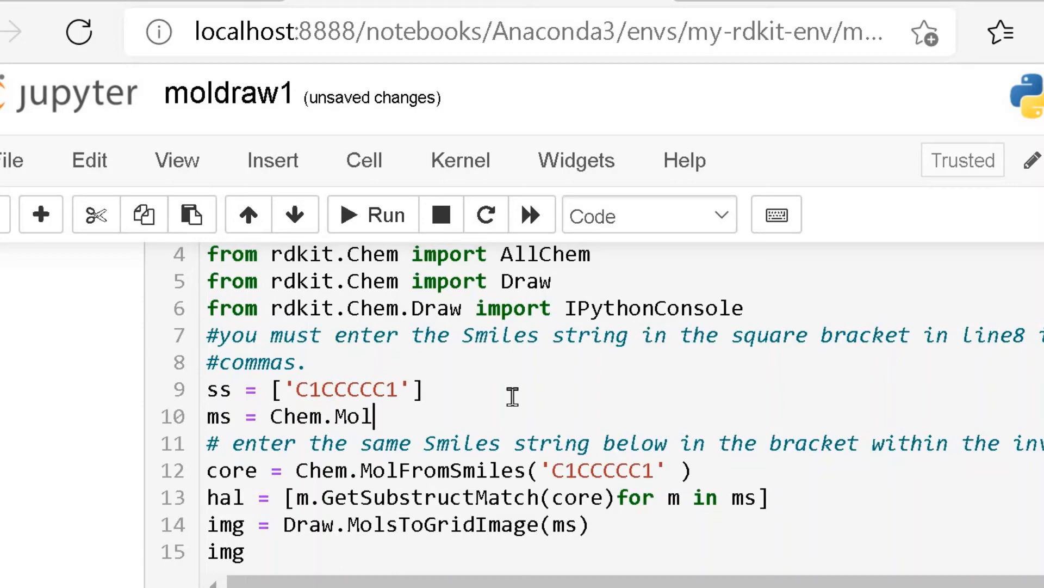
pyautogui.write('fr')
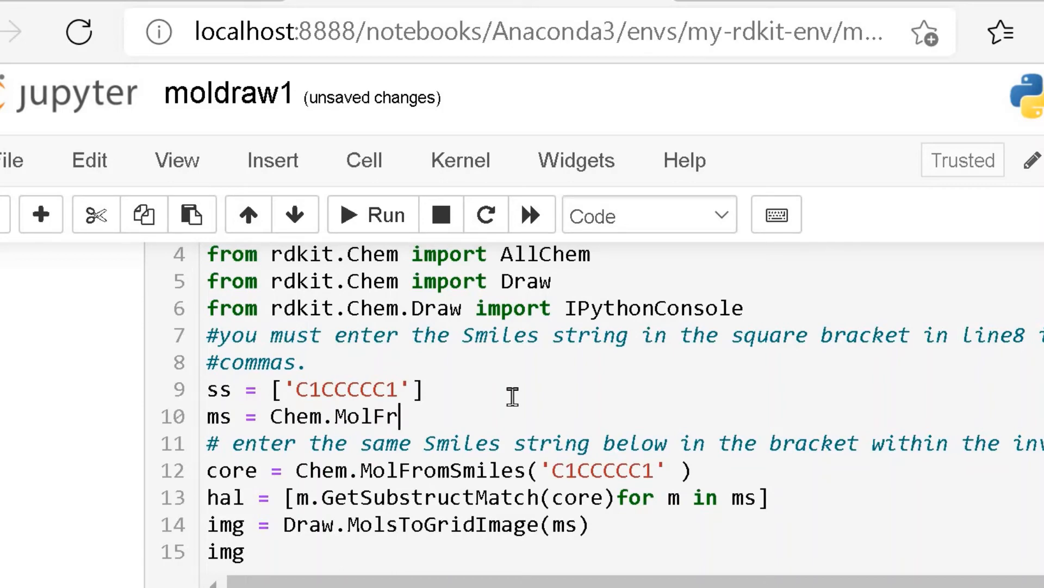
pyautogui.write('om')
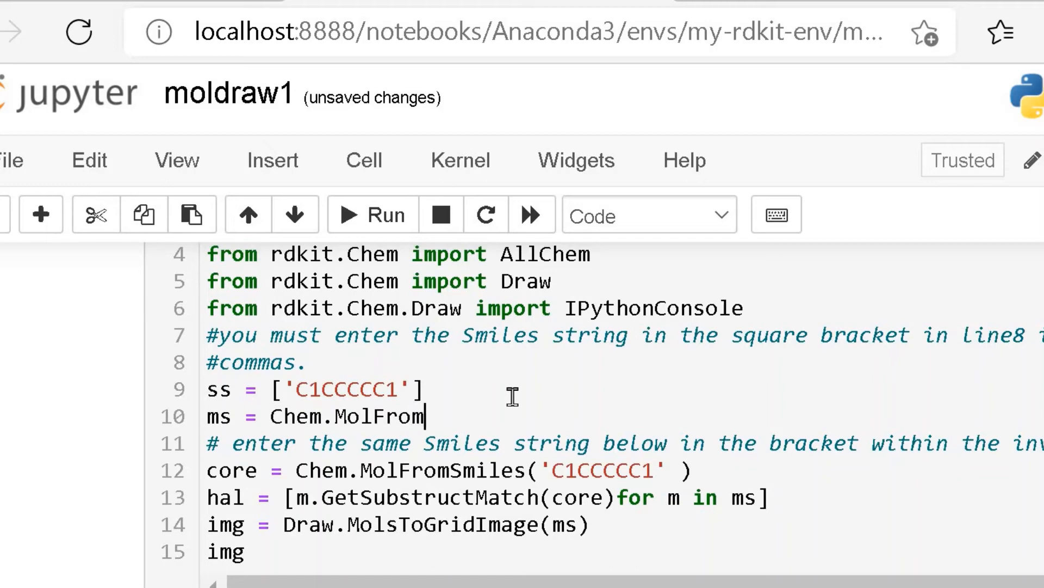
pyautogui.write('Str')
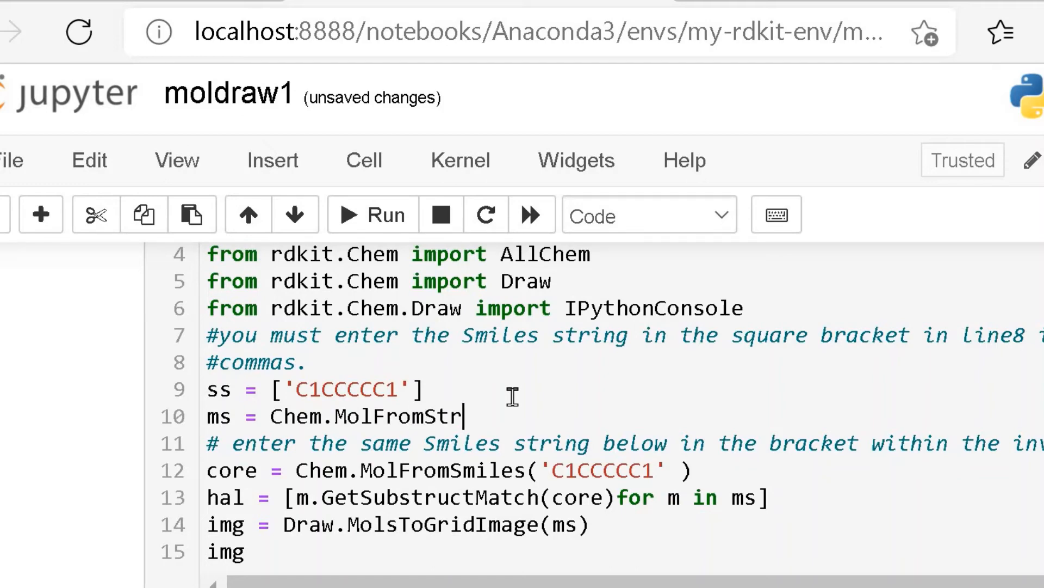
pyautogui.write('ing')
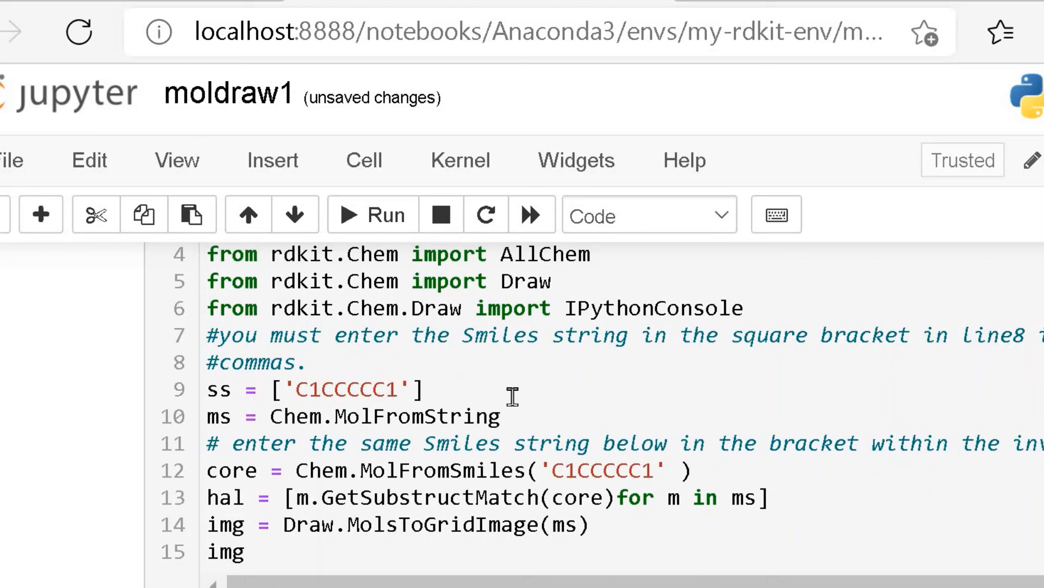
pyautogui.press('Backspace')
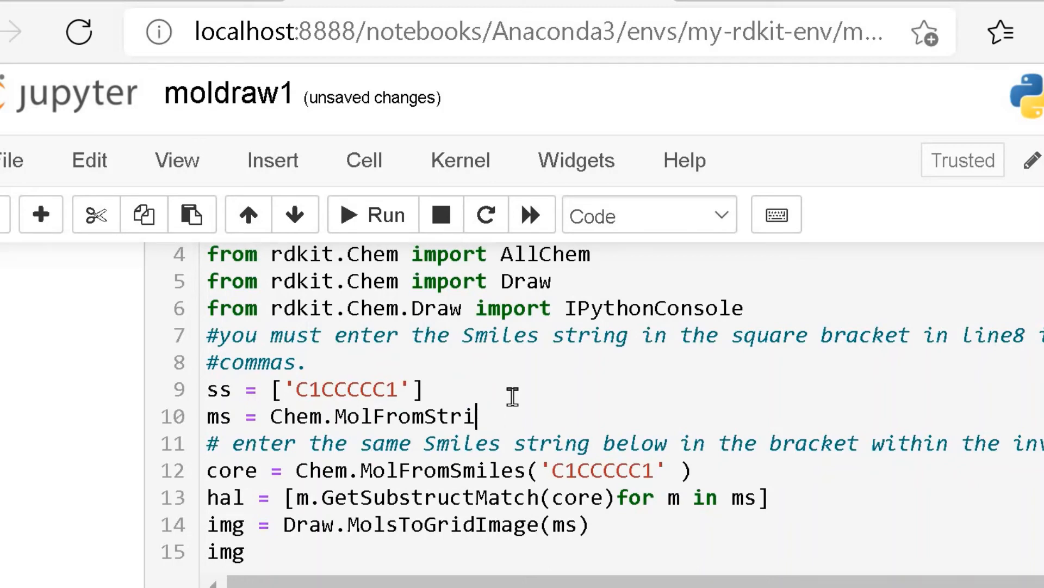
pyautogui.write('Smile')
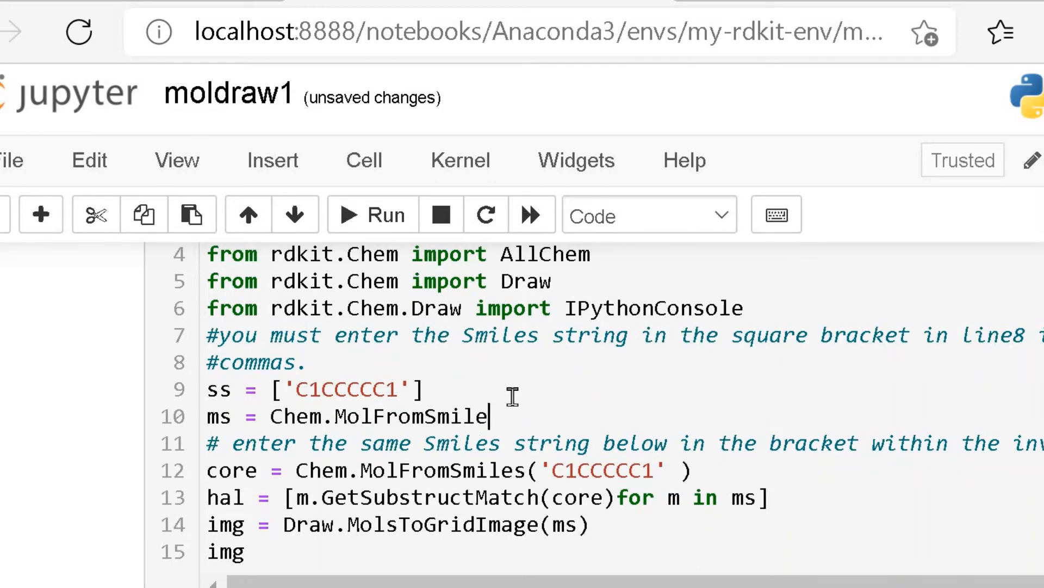
pyautogui.write('s(')
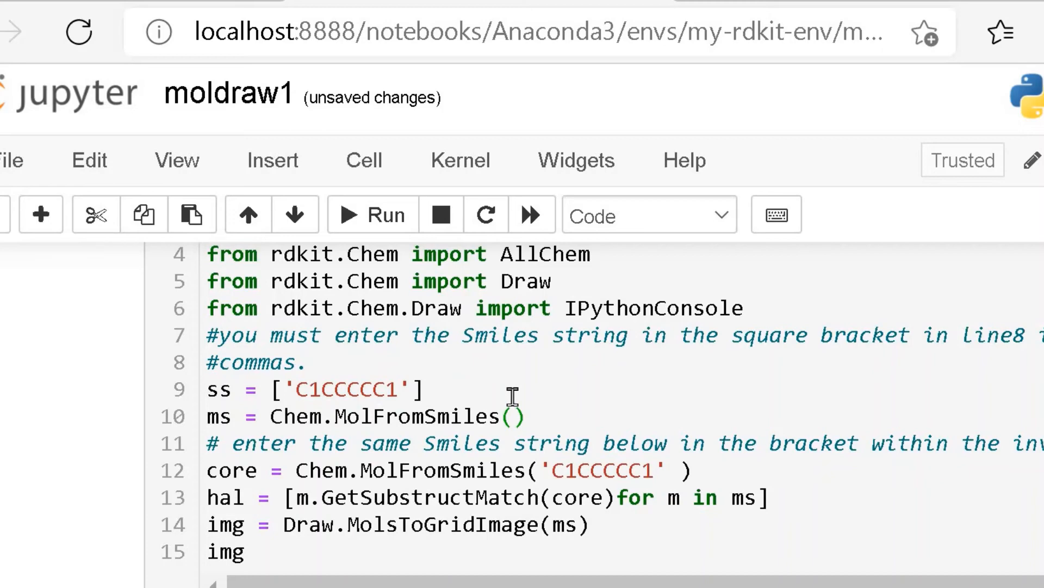
# Step: Finish the list comprehension as MolFromSmiles(ms) for ms in ss] so each ss string becomes a molecule
pyautogui.write('ms')
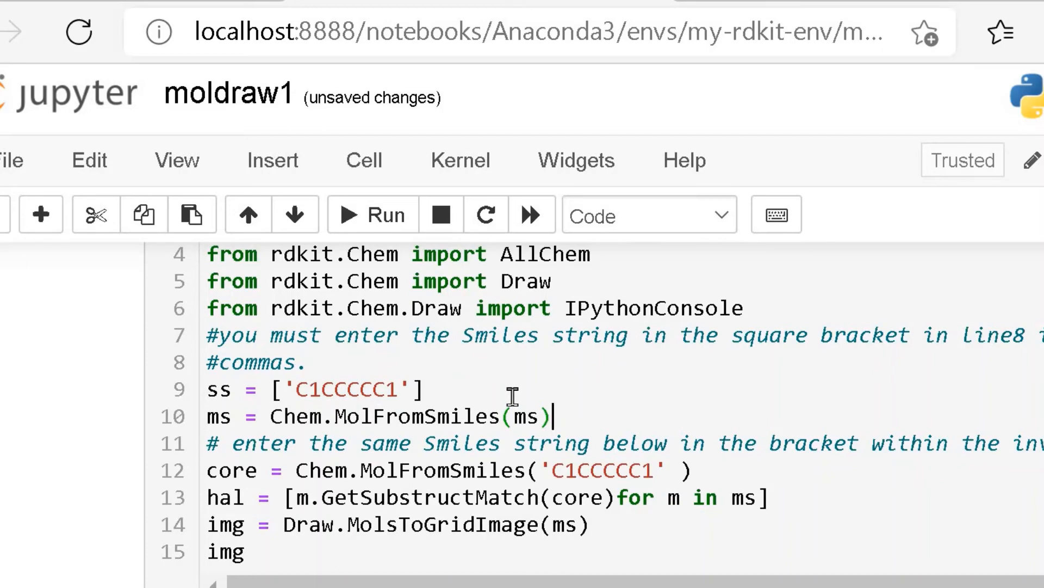
pyautogui.write('for')
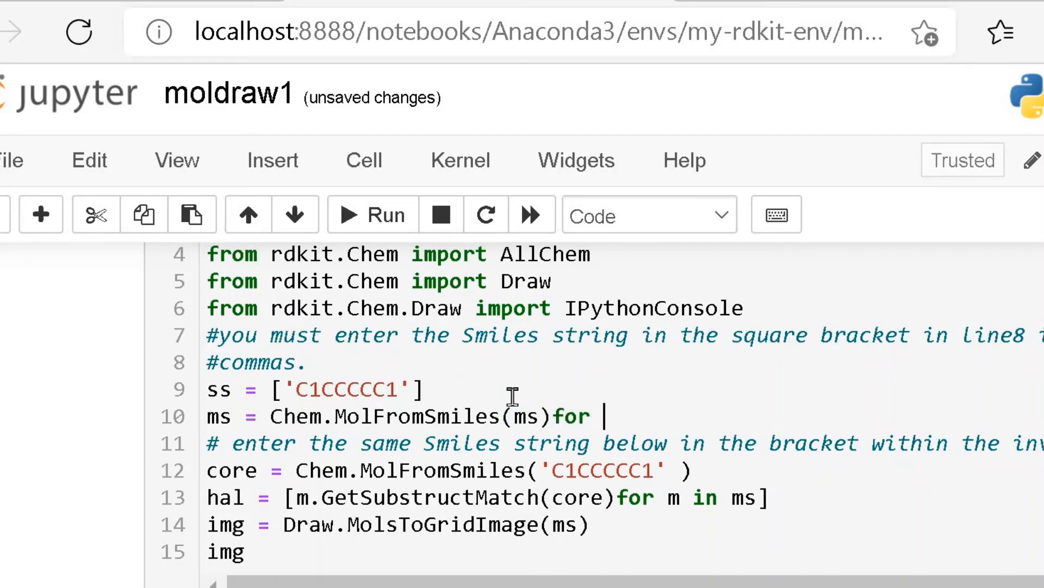
pyautogui.write('ms')
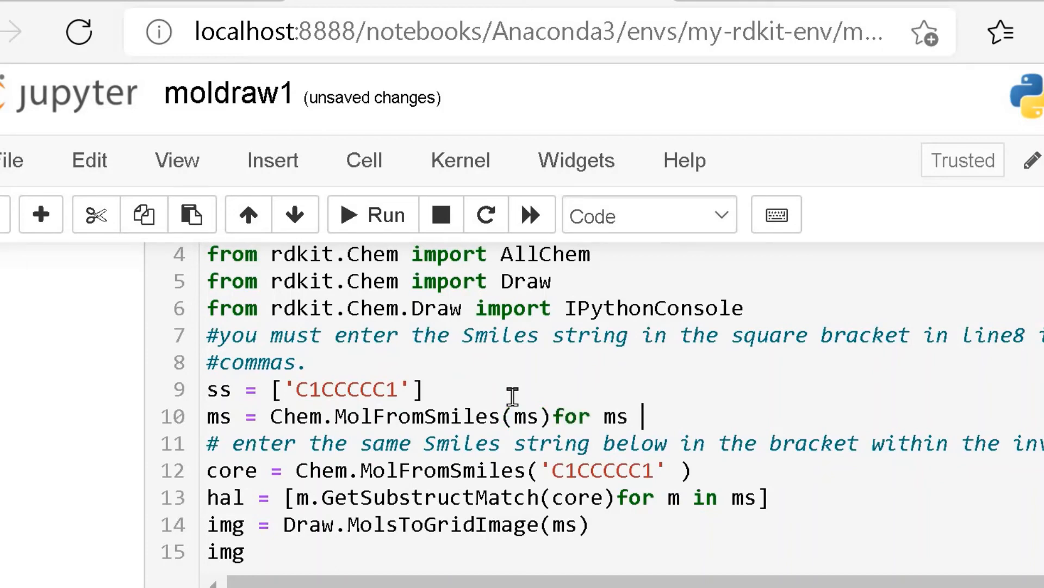
pyautogui.write('in s')
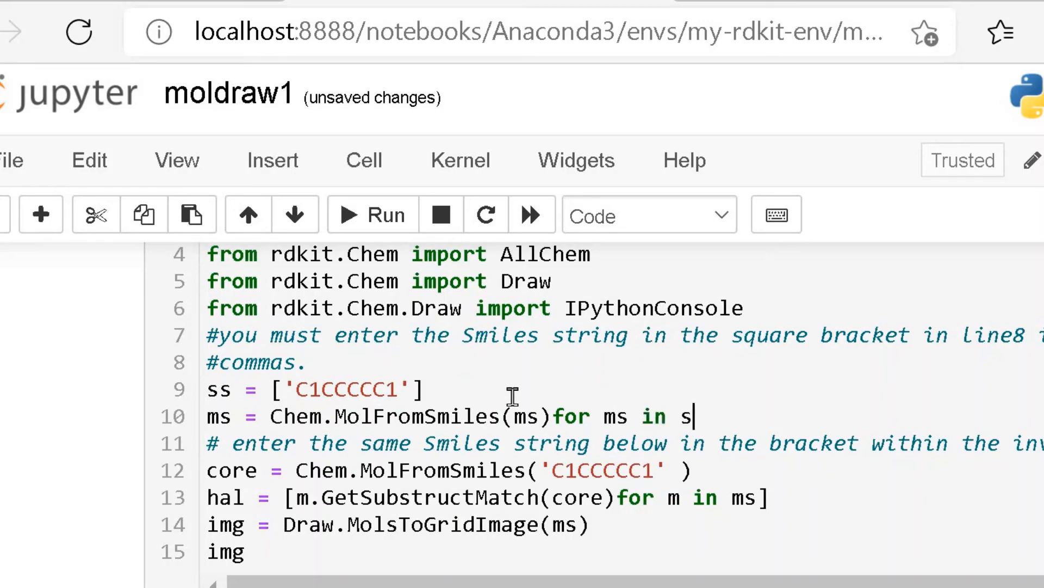
pyautogui.write('s')
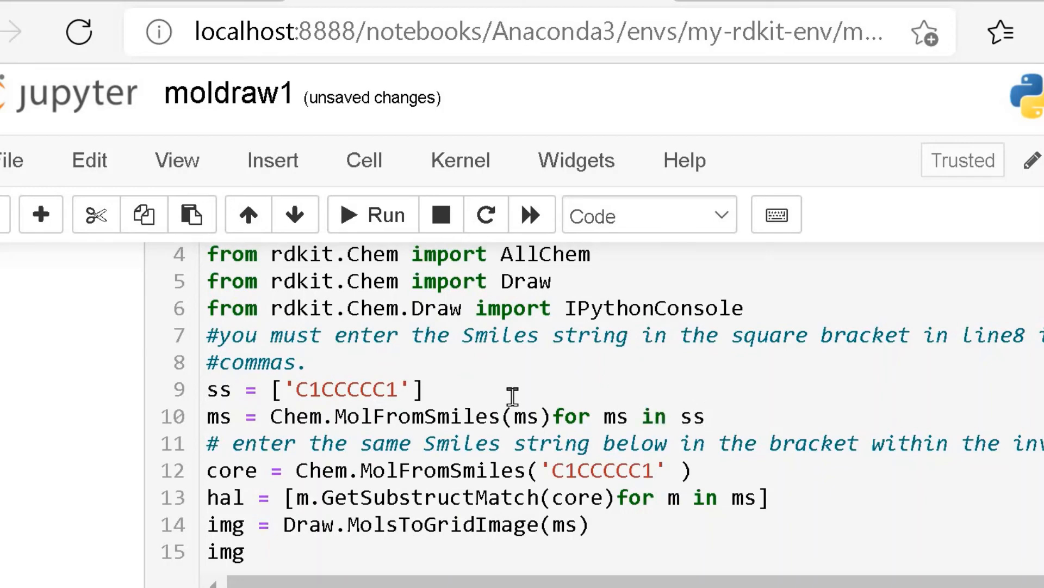
pyautogui.write('}')
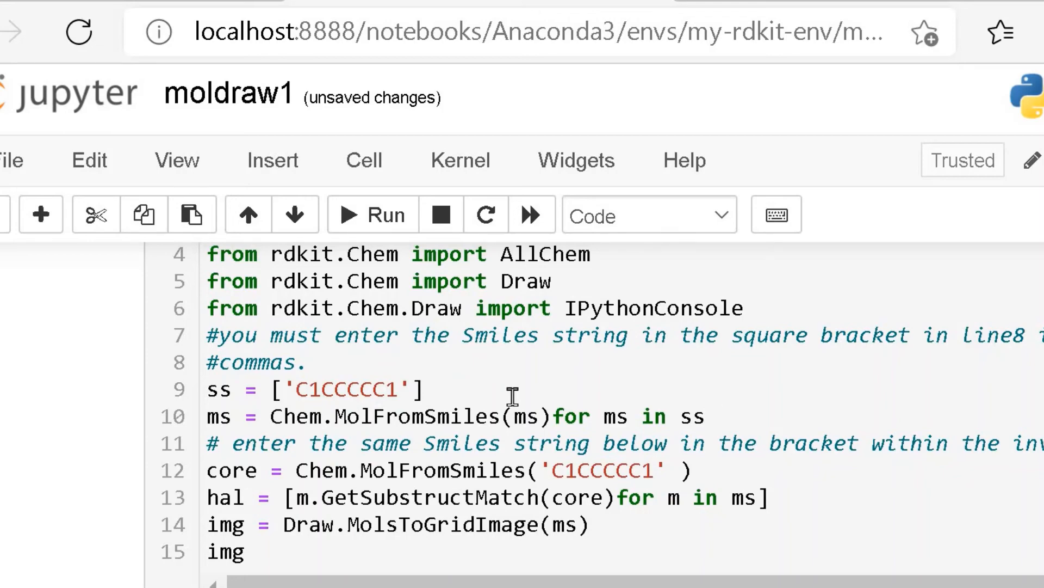
pyautogui.write('}')
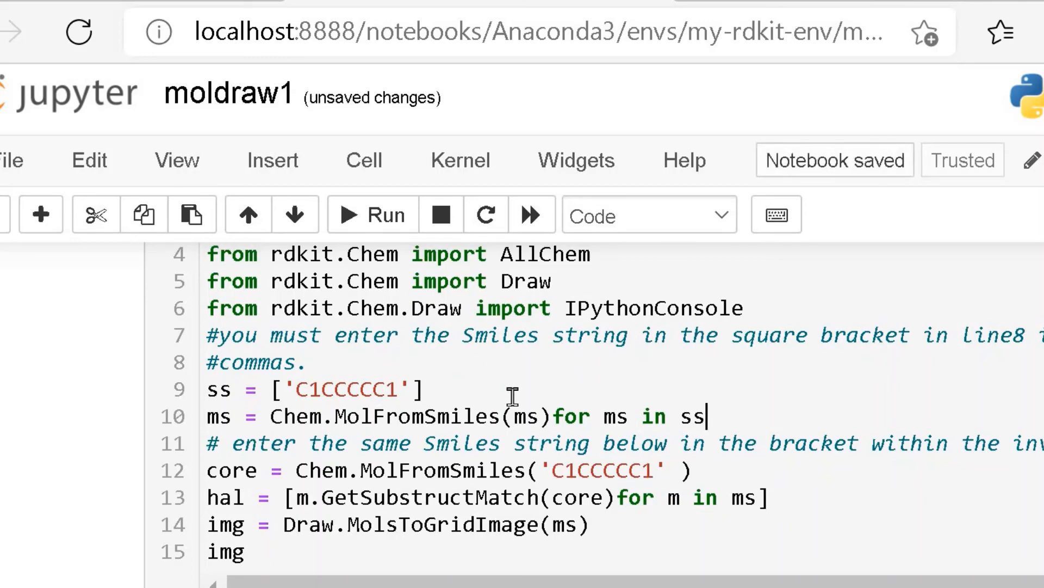
pyautogui.write(']')
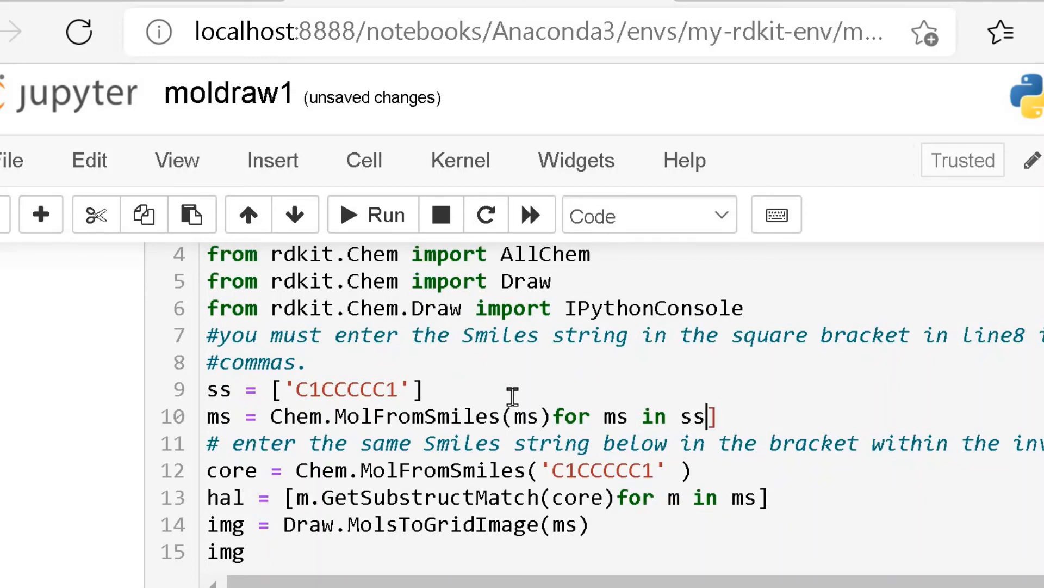
pyautogui.click(310, 416)
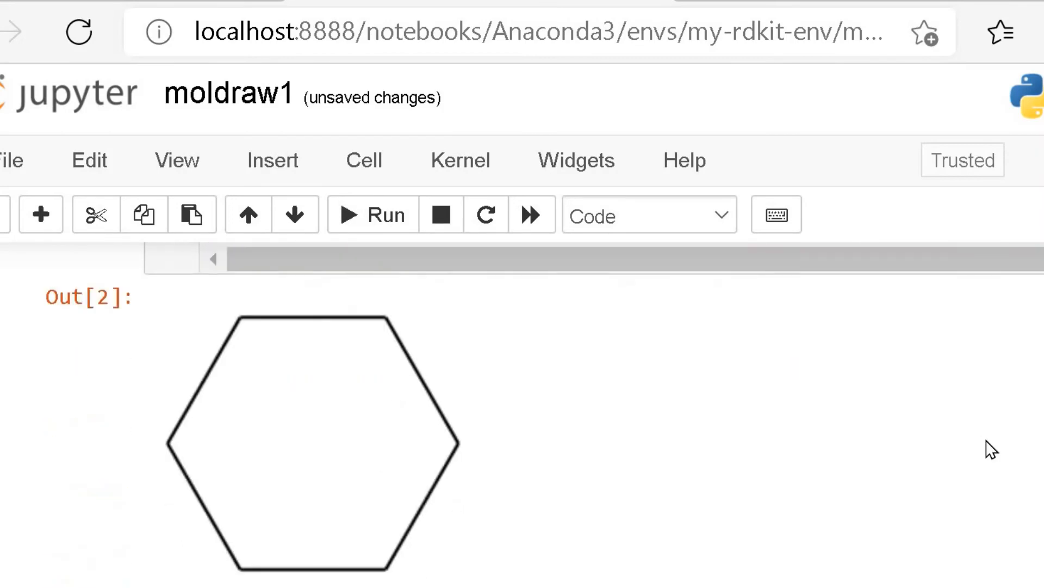
pyautogui.moveTo(817, 522)
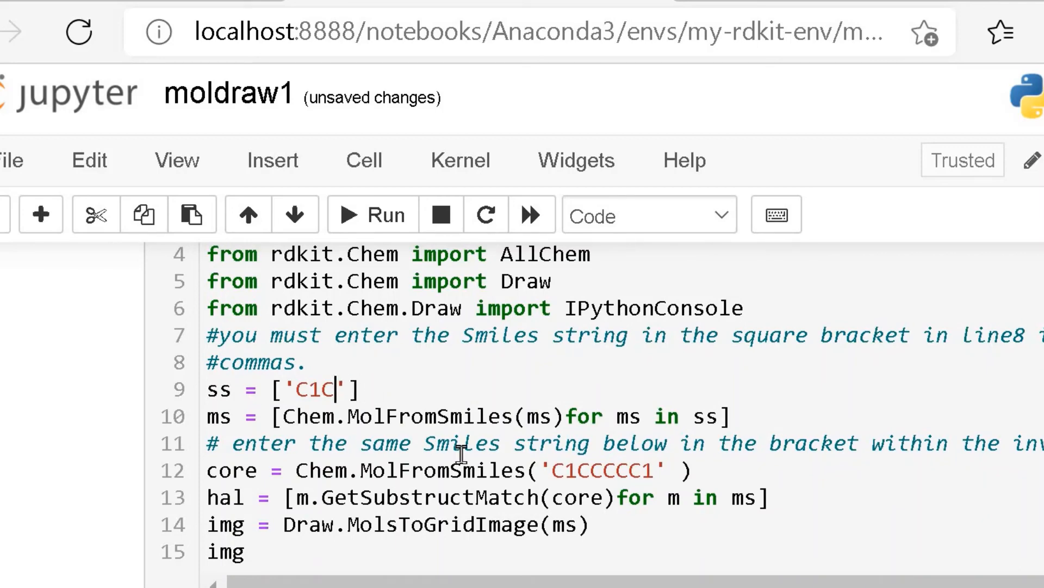
# Step: Replace C1CCCCC1 with the aromatic SMILES c1ccccc1 on both line 9 and line 12
pyautogui.press('Backspace')
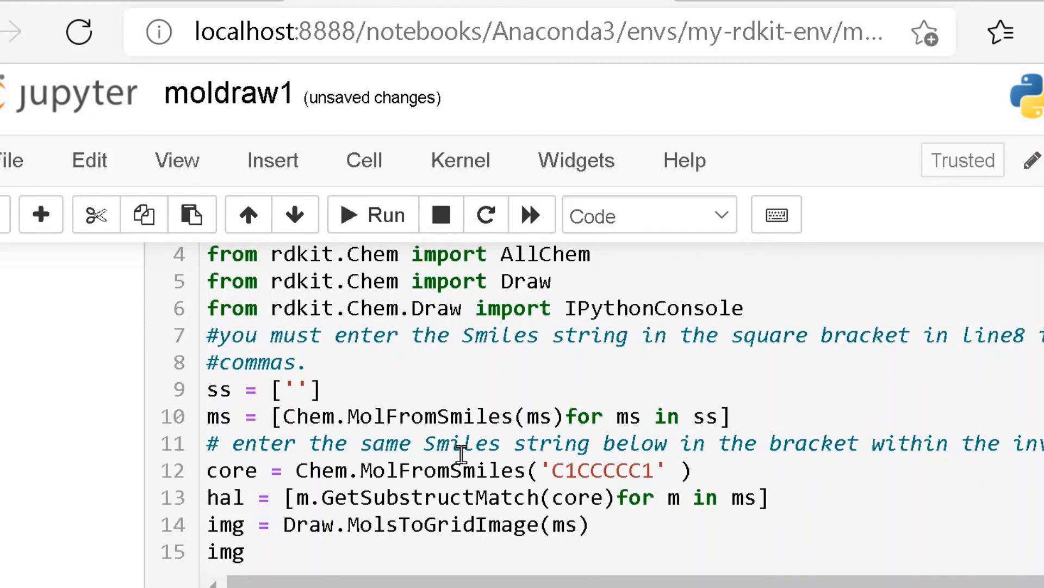
pyautogui.write('c1')
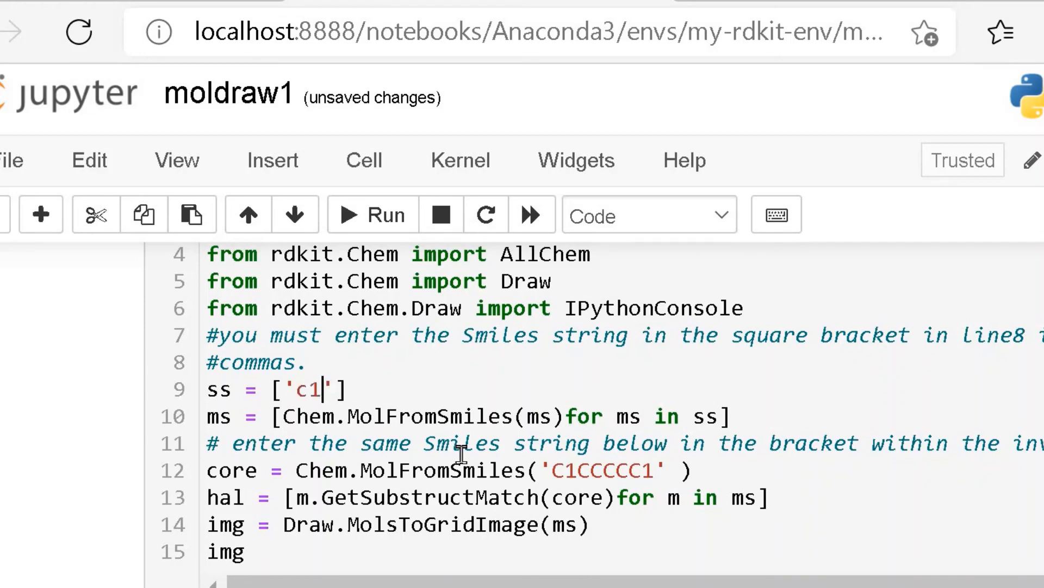
pyautogui.write('ccc')
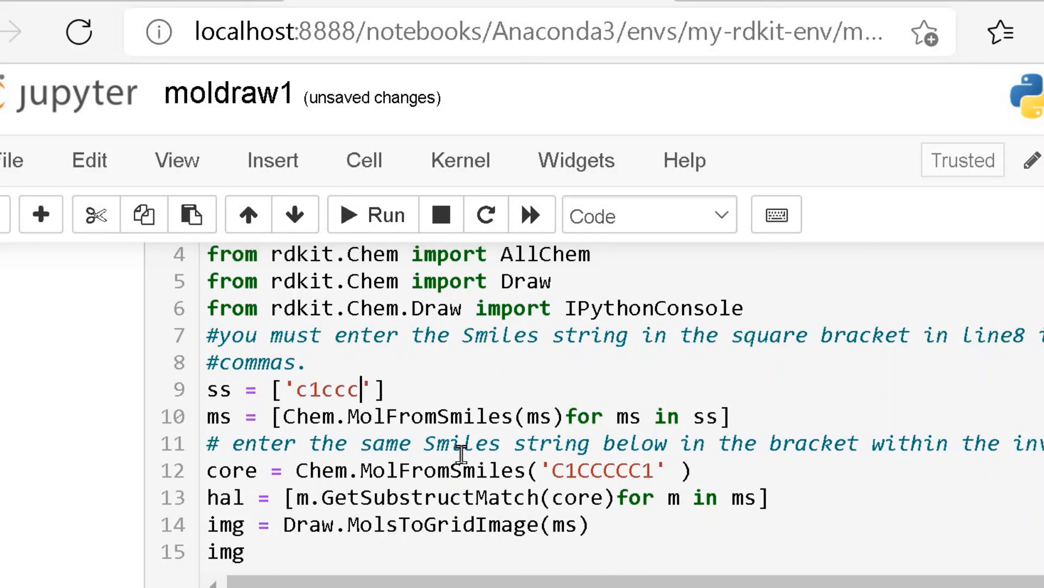
pyautogui.write('cc1')
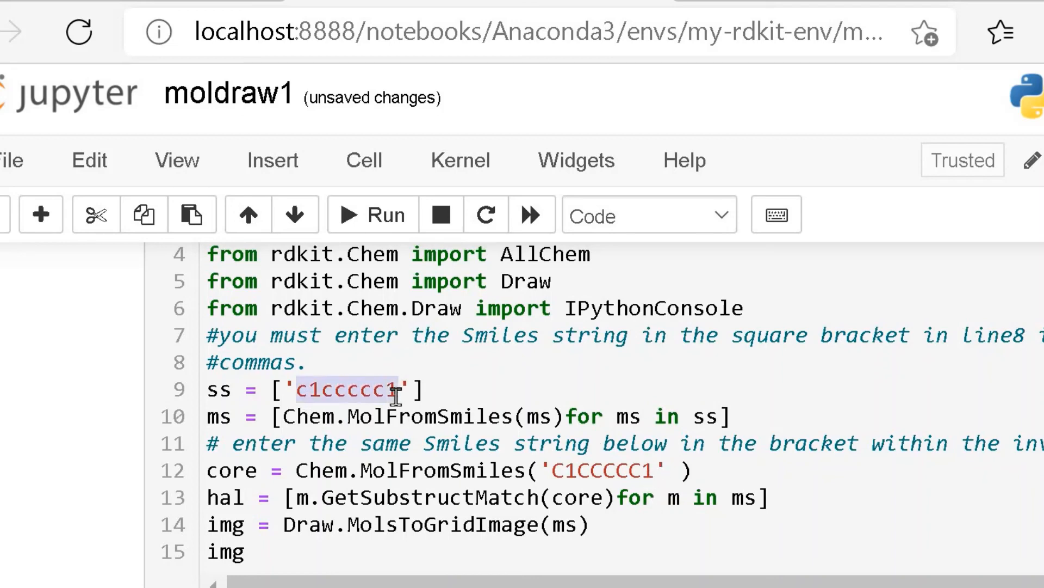
pyautogui.moveTo(591, 367)
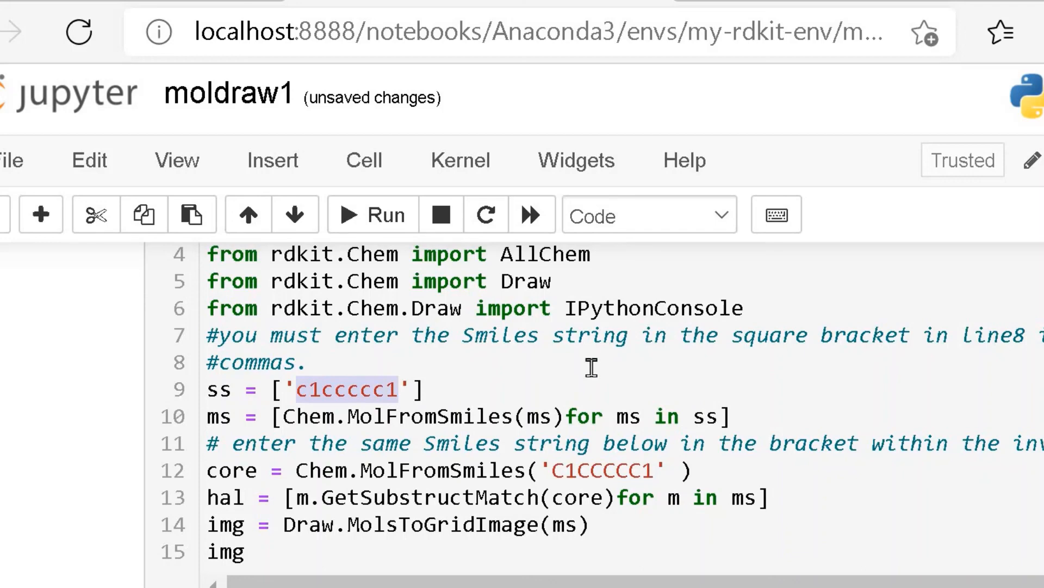
pyautogui.click(558, 470)
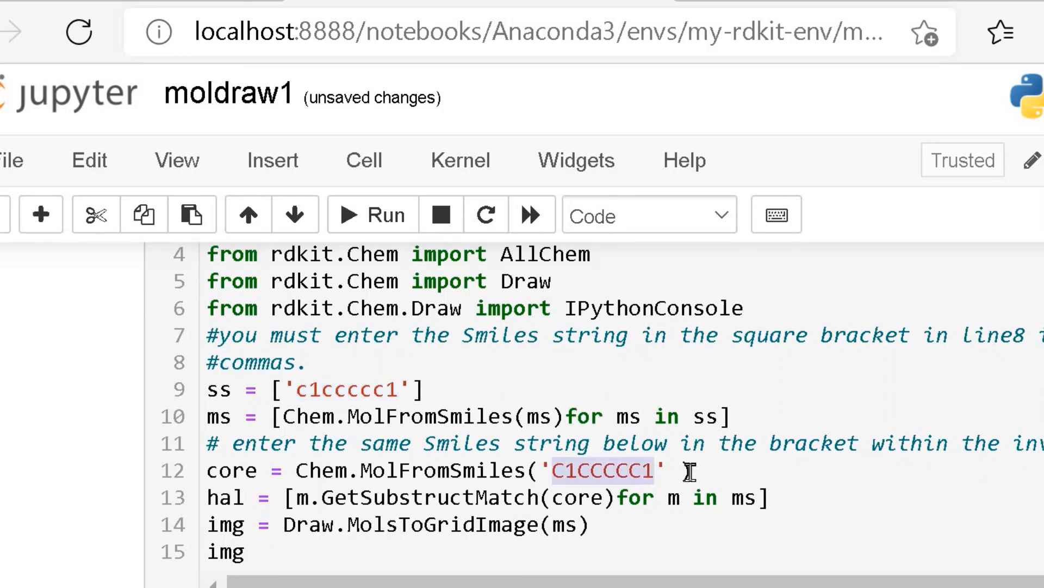
pyautogui.write('c1ccccc1')
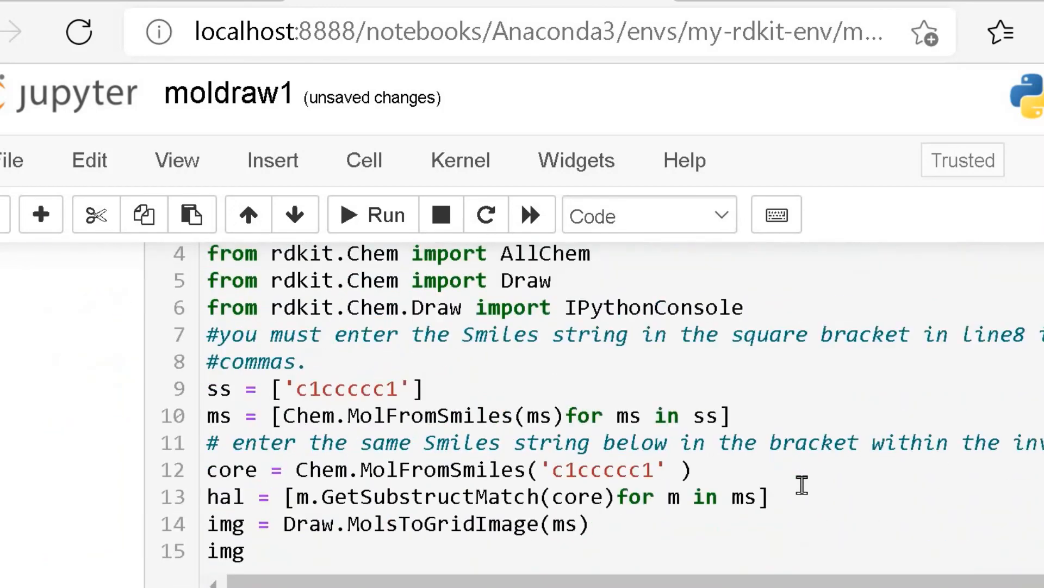
pyautogui.moveTo(807, 553)
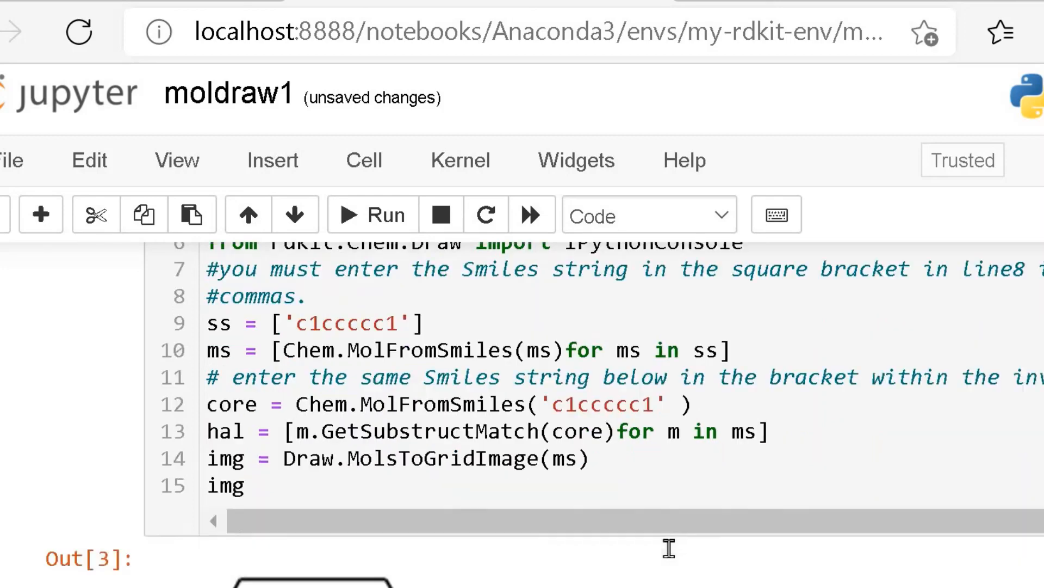
# Step: Scroll down to the Out[3] image showing the benzene ring with alternating double bonds
pyautogui.scroll(-3)
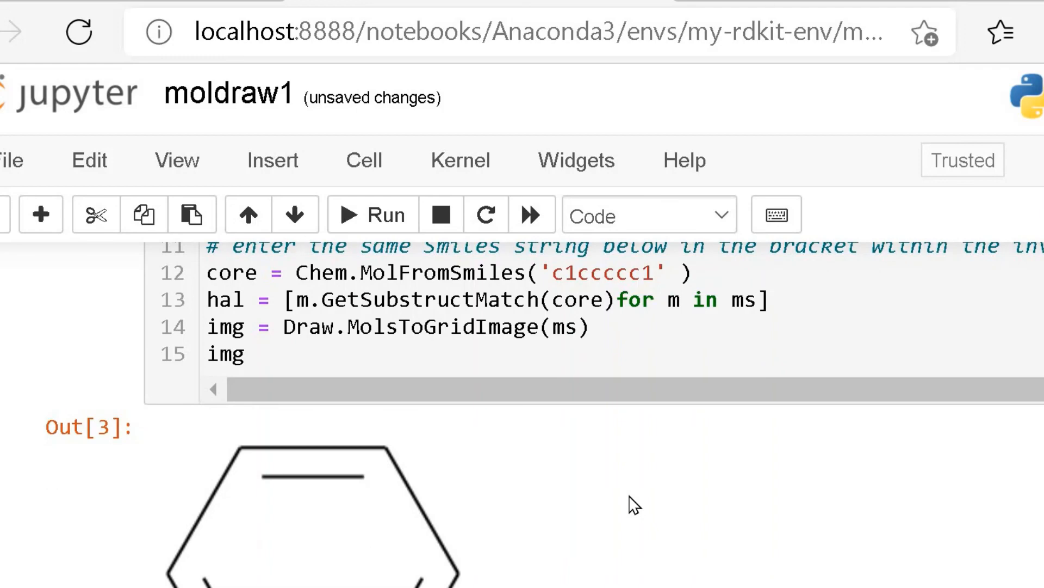
pyautogui.scroll(-3)
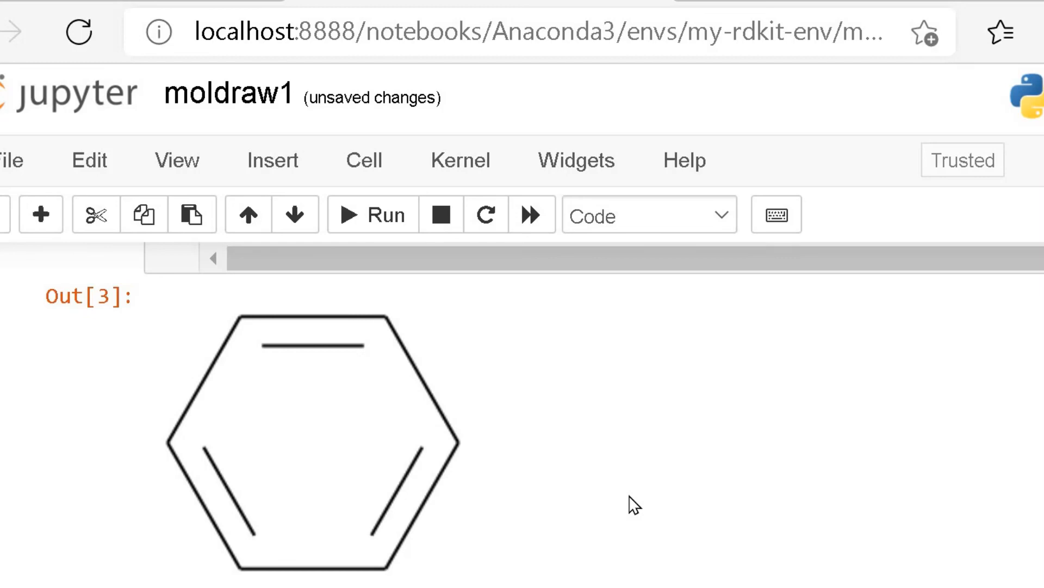
pyautogui.moveTo(631, 393)
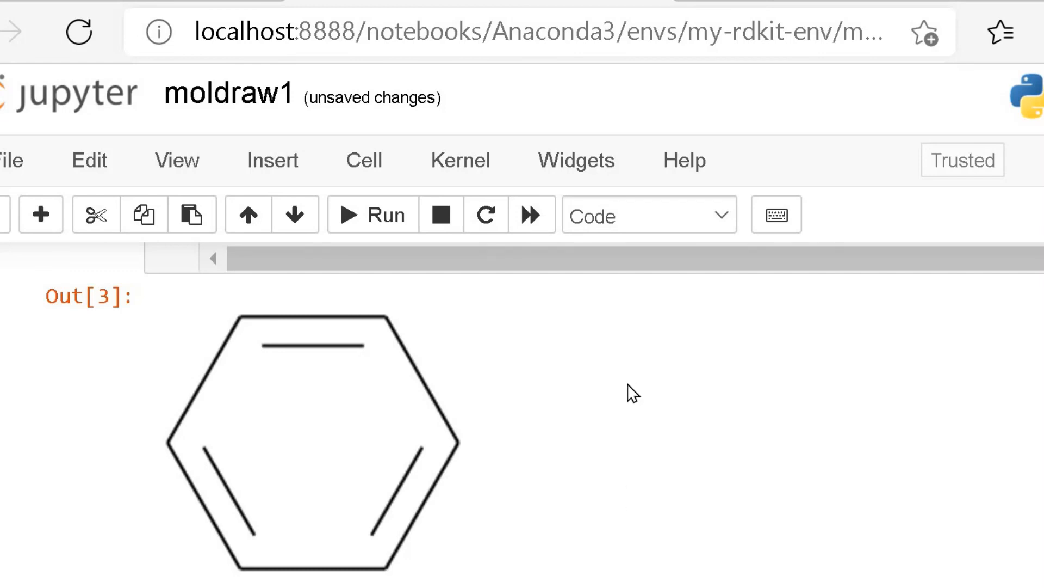